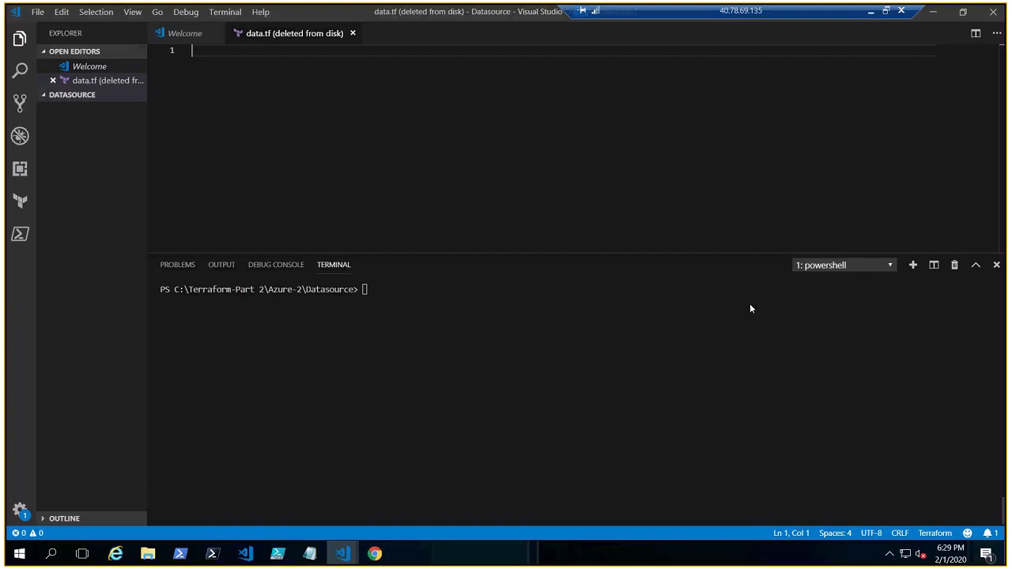
Step: Recreate data.tf by inserting the empty resource block snippet from 'resourc'
{"action": "type", "text": "resource \"type\" \"name\" {"}
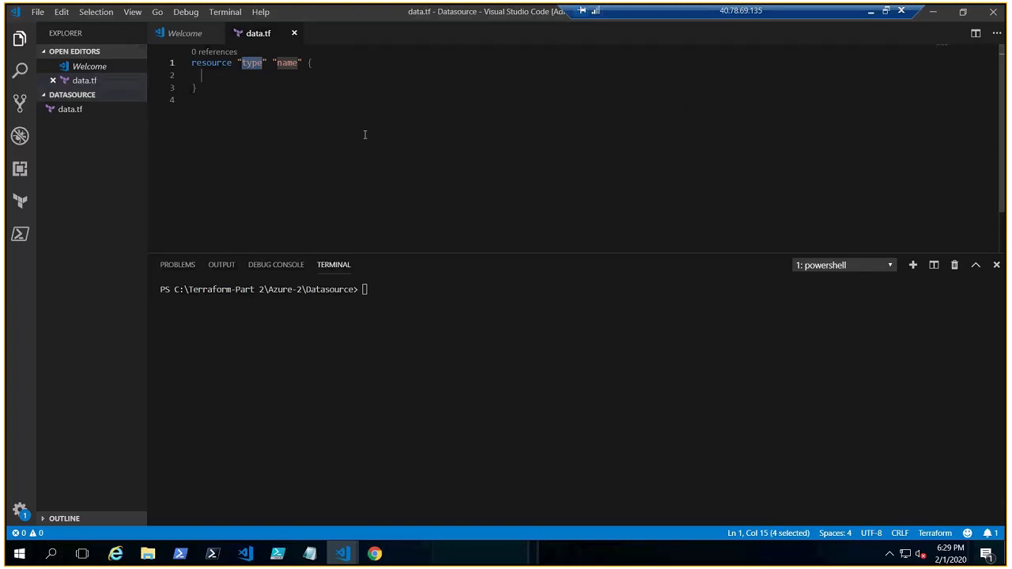
{"action": "mouse_move", "coordinate": [188, 159]}
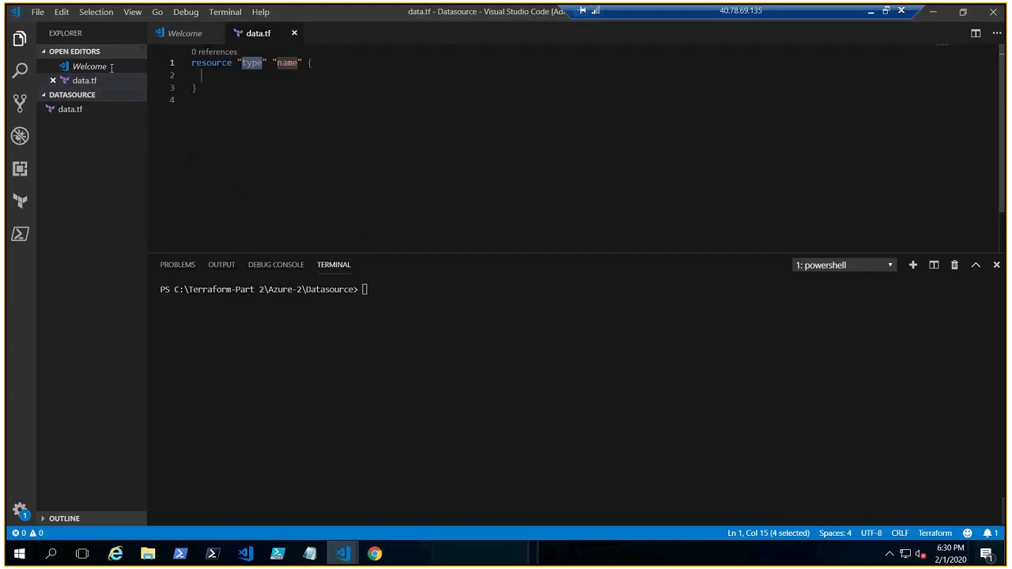
{"action": "left_click", "coordinate": [41, 11]}
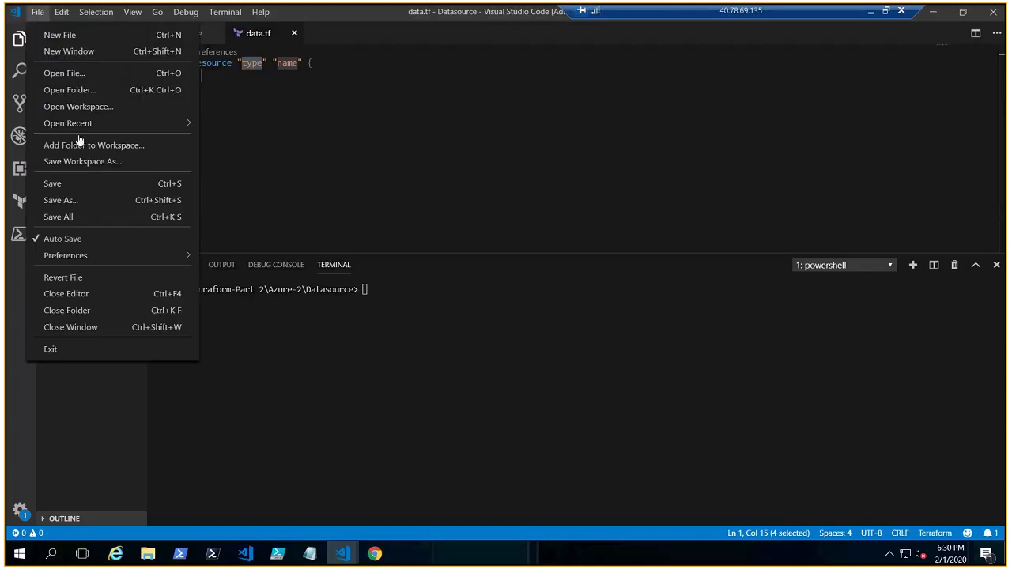
{"action": "left_click", "coordinate": [59, 85]}
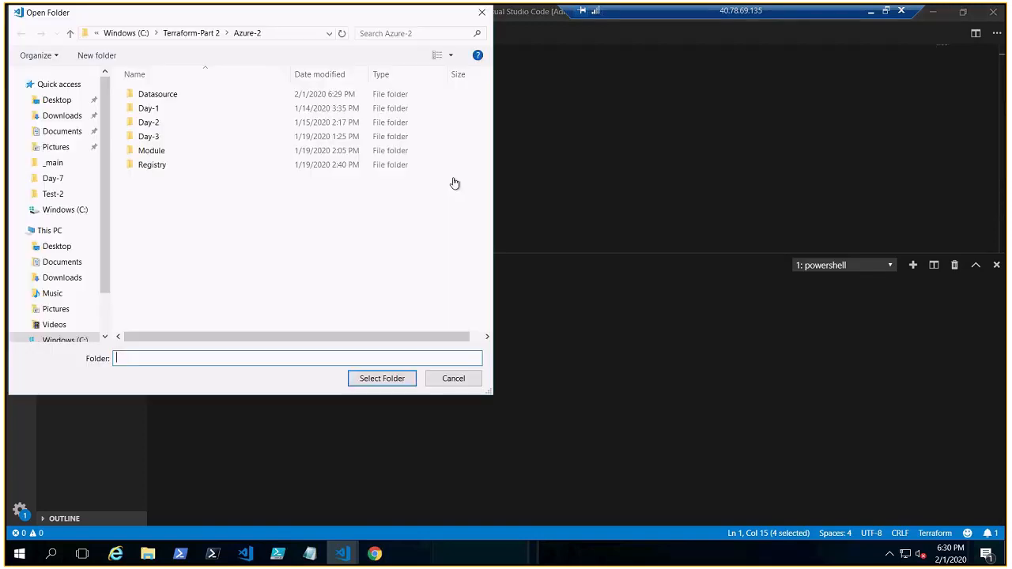
{"action": "double_click", "coordinate": [157, 94]}
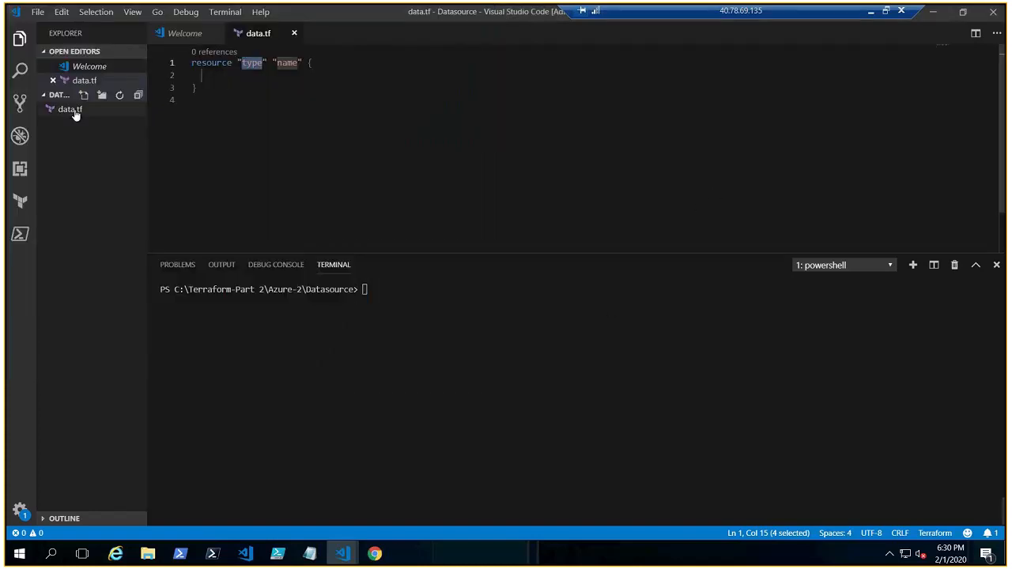
{"action": "left_click", "coordinate": [66, 109]}
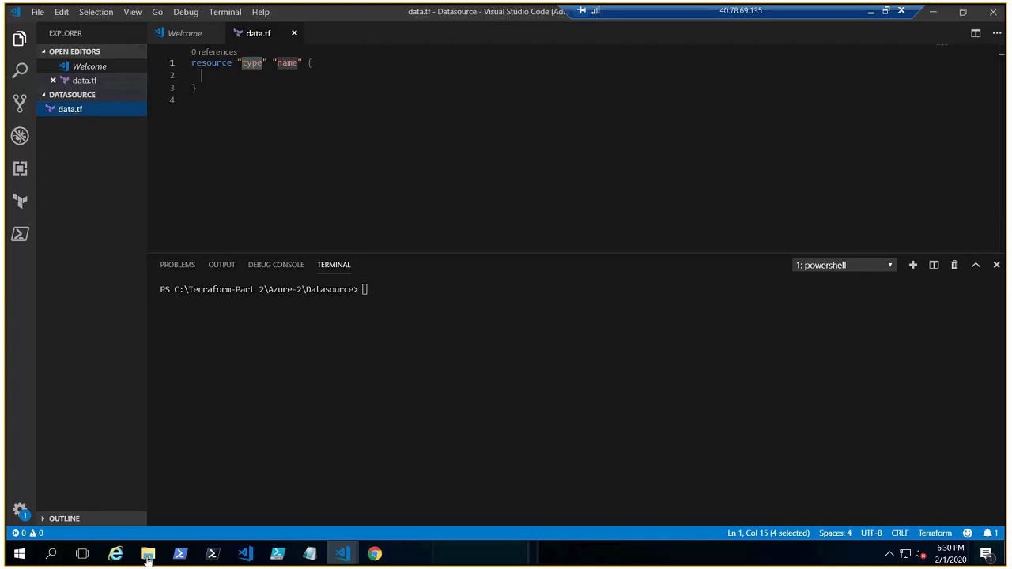
{"action": "left_click", "coordinate": [146, 549]}
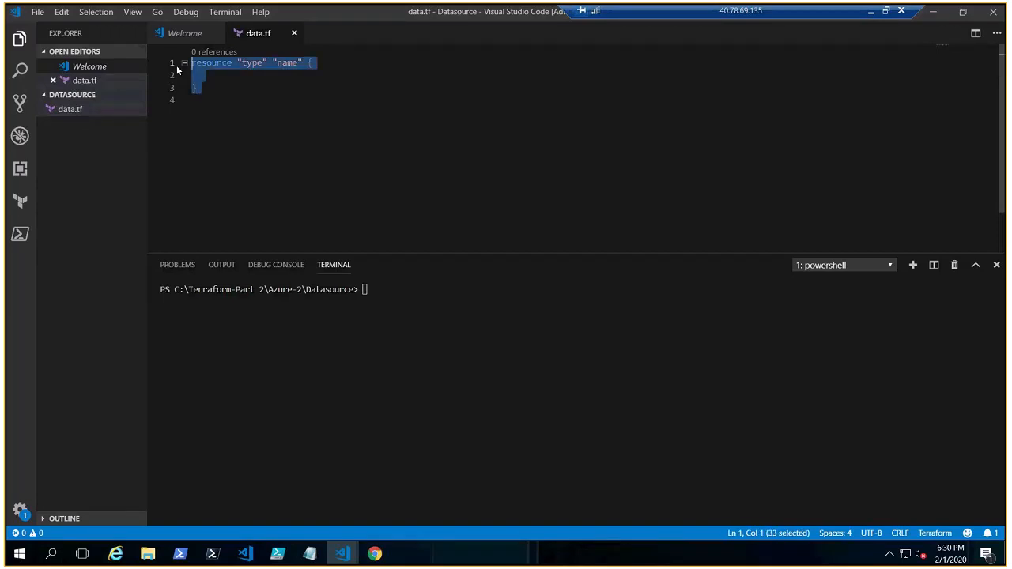
Step: Delete the whole resource skeleton, leaving data.tf blank
{"action": "key", "text": "Delete"}
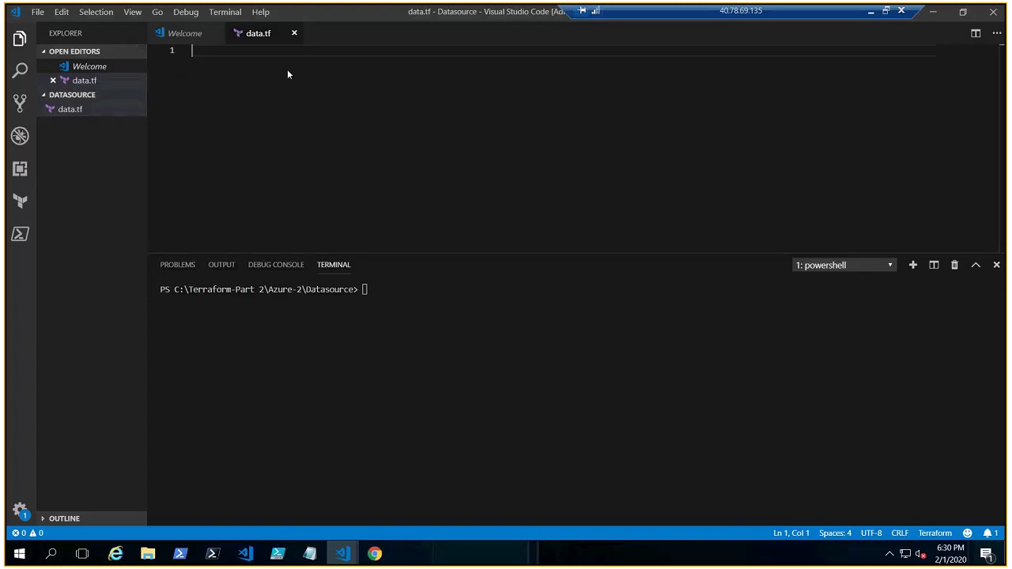
{"action": "mouse_move", "coordinate": [350, 140]}
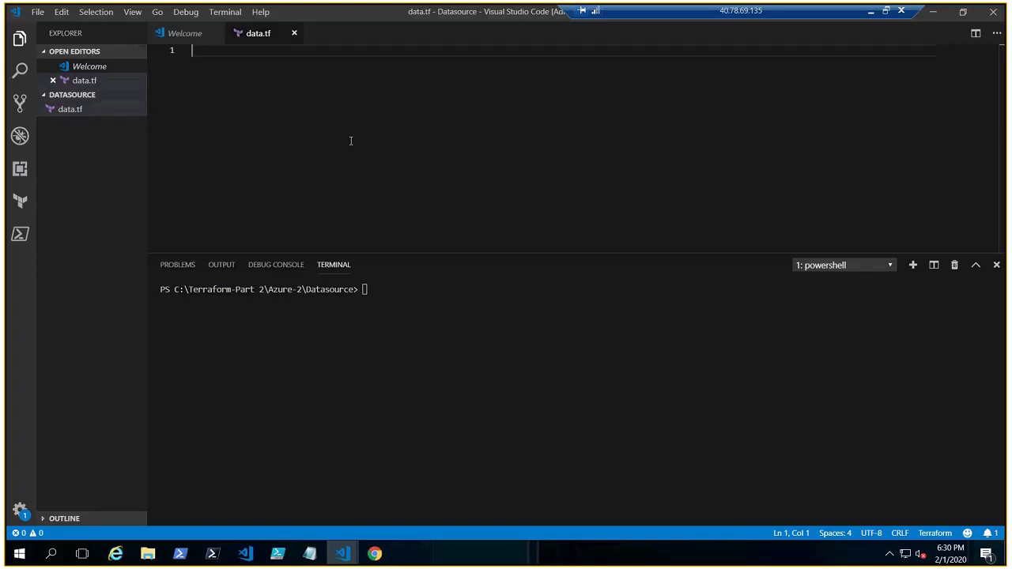
Step: Insert a data block of type azurerm_resource_group labelled rg
{"action": "type", "text": "day"}
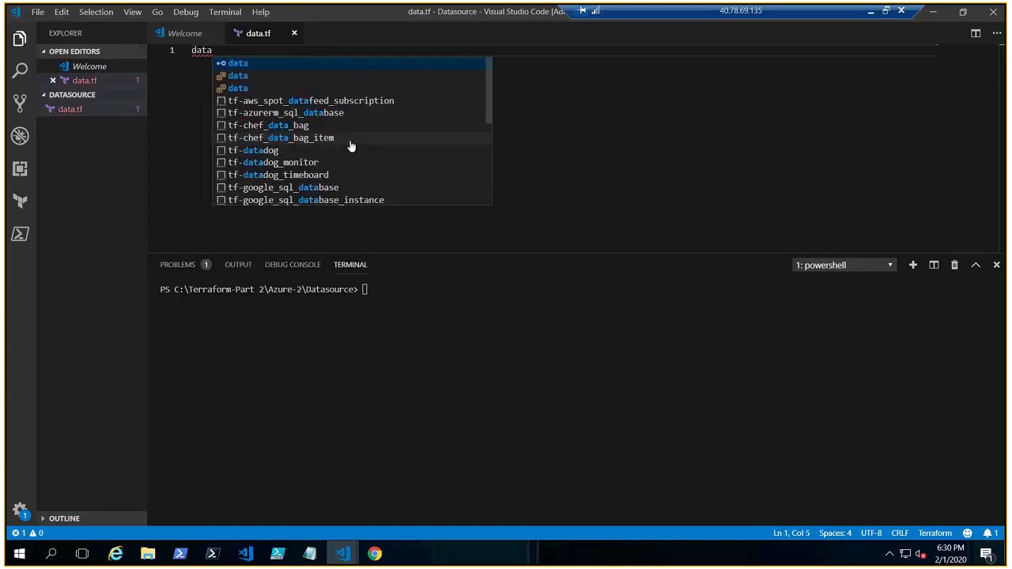
{"action": "left_click", "coordinate": [245, 63]}
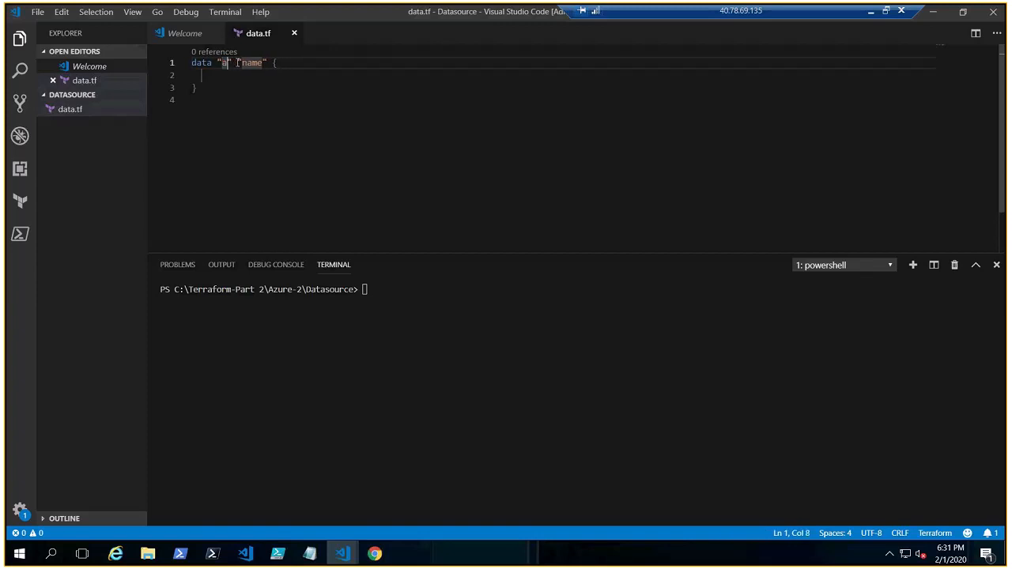
{"action": "type", "text": "azurerm_resource"}
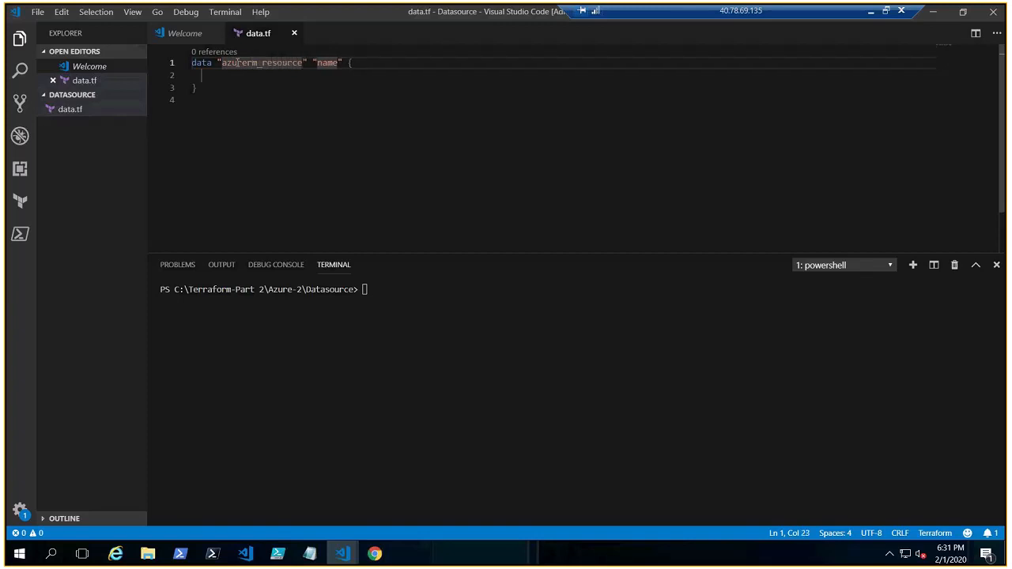
{"action": "type", "text": "_grp"}
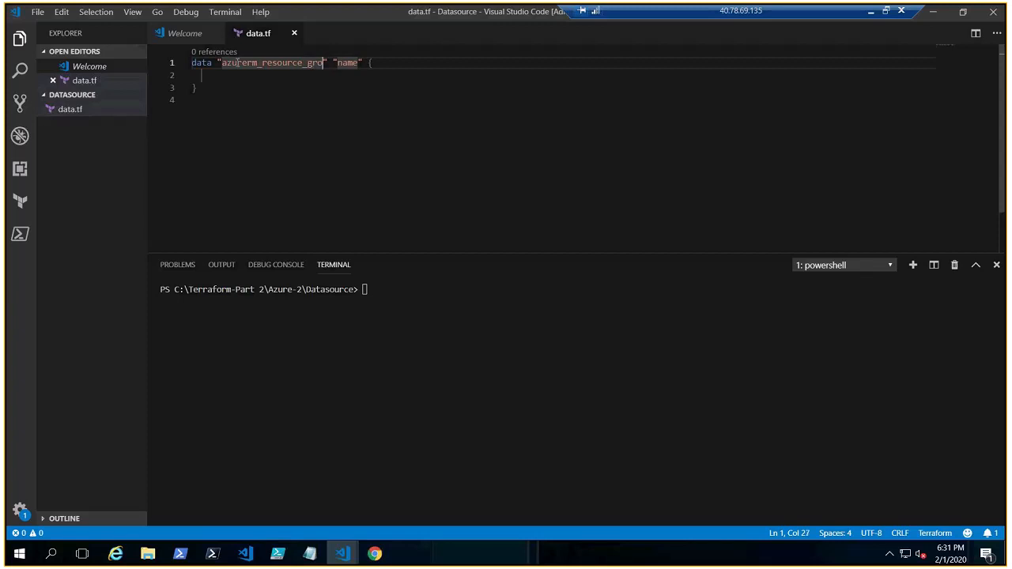
{"action": "double_click", "coordinate": [354, 63]}
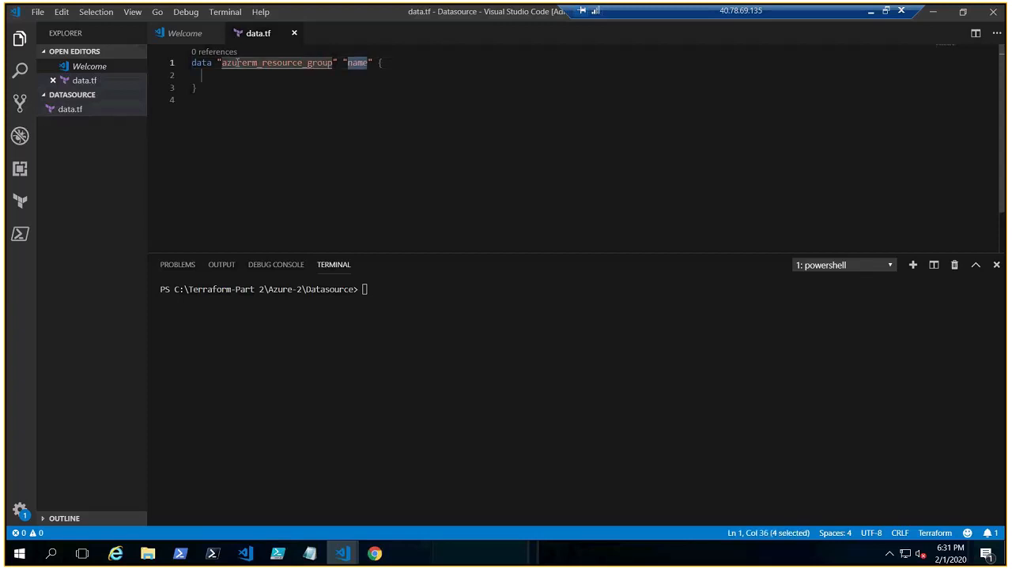
{"action": "type", "text": "rg"}
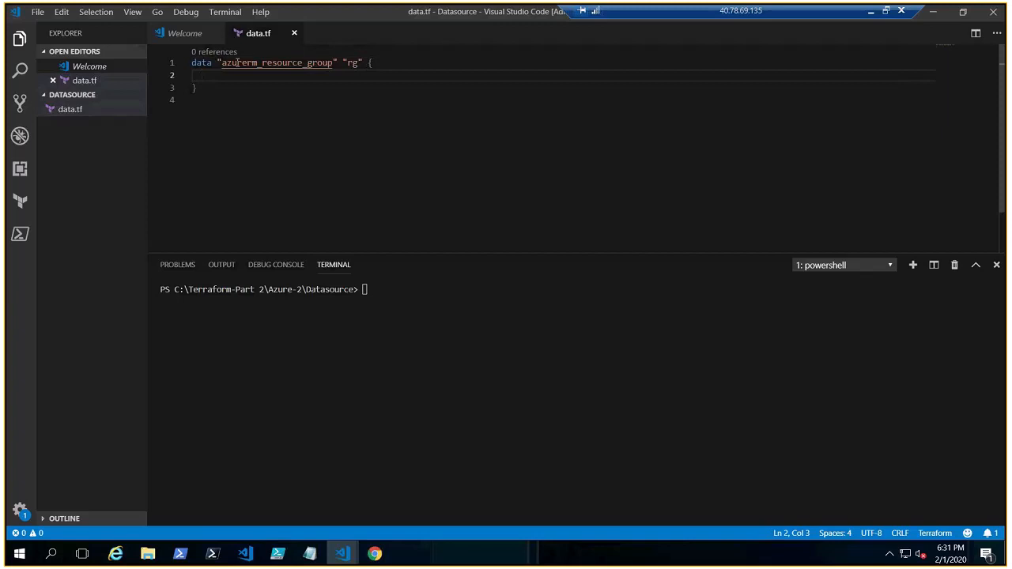
Step: Set the data source's name argument to "arg"
{"action": "type", "text": "name ="}
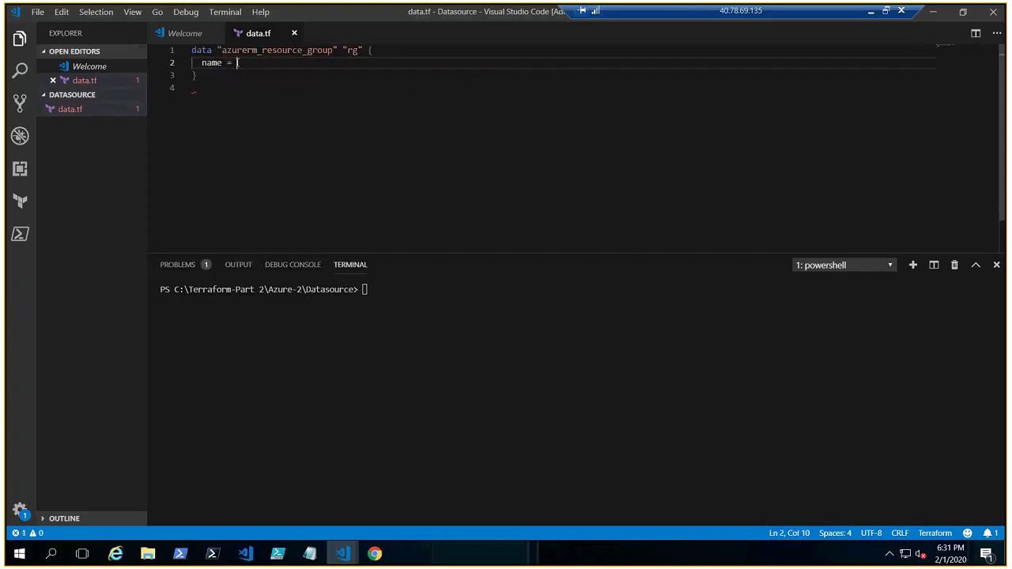
{"action": "type", "text": "\""}
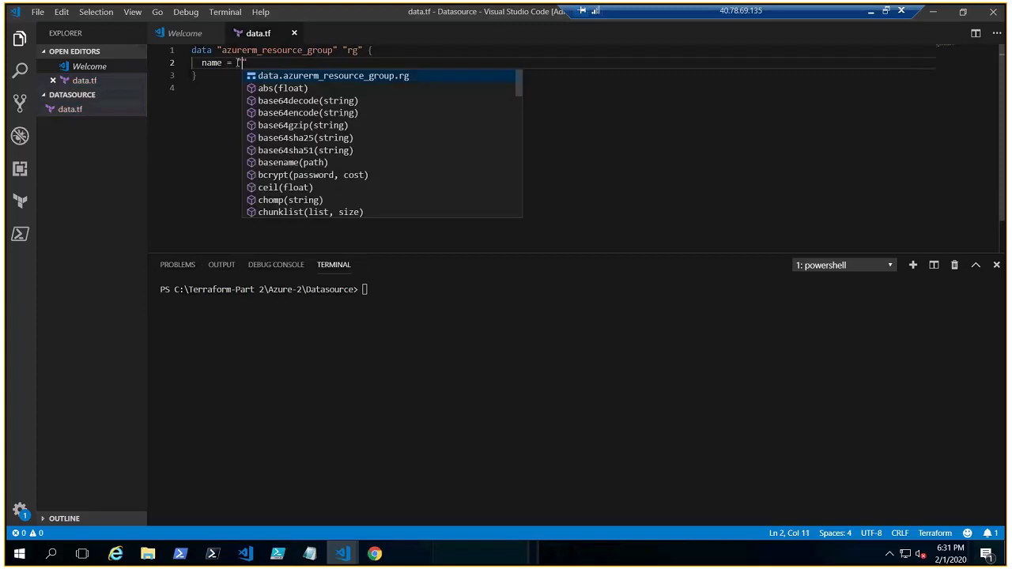
{"action": "type", "text": "arg"}
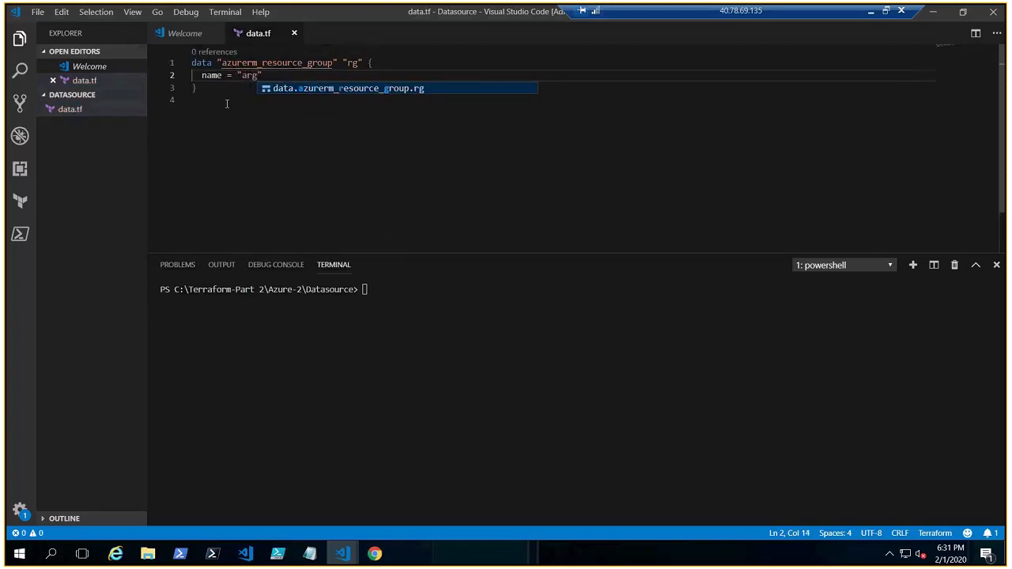
{"action": "key", "text": "Escape"}
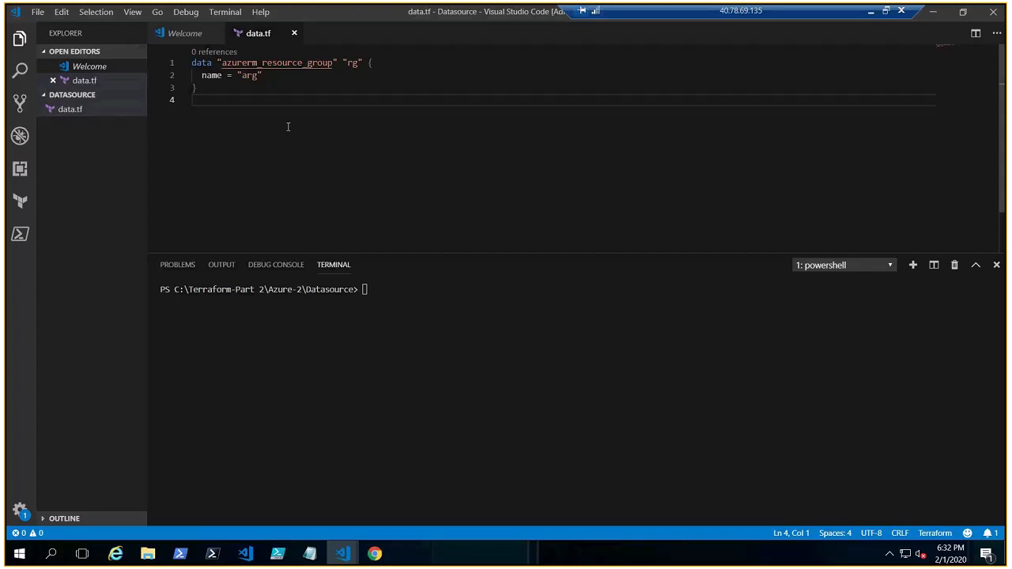
Step: Add an azurerm_managed_disk resource block below the data block
{"action": "key", "text": "Enter"}
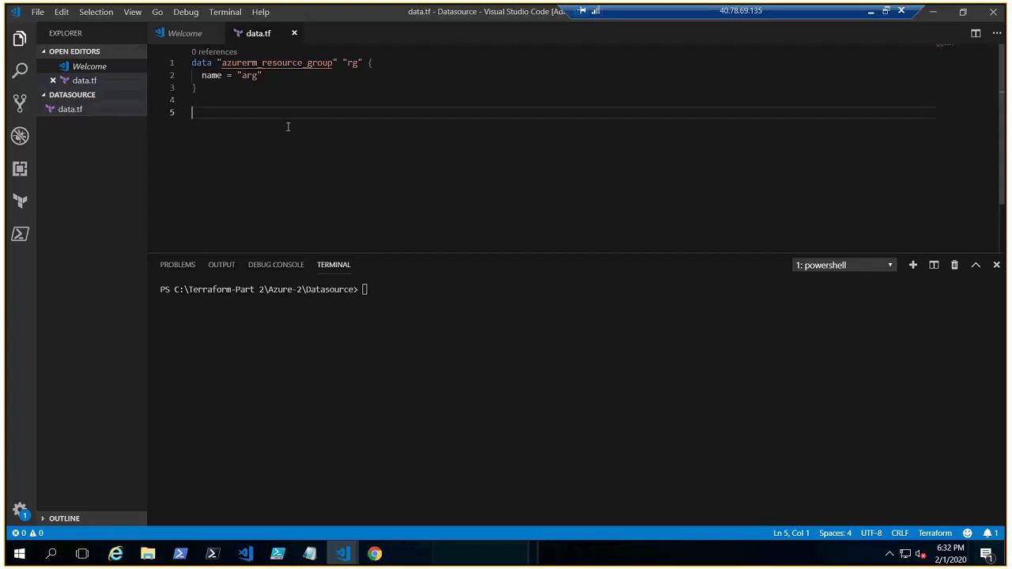
{"action": "type", "text": "resourc"}
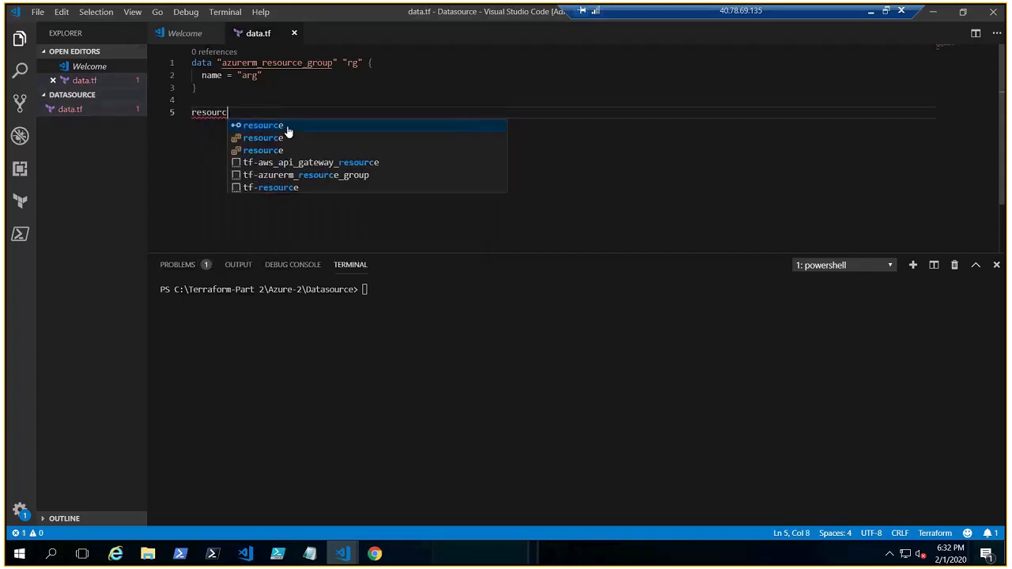
{"action": "left_click", "coordinate": [262, 125]}
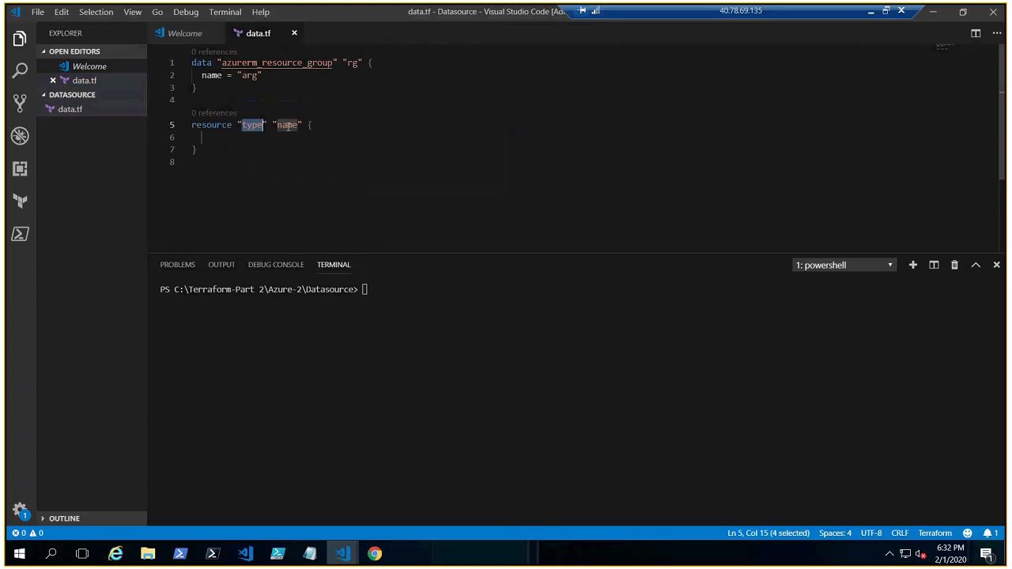
{"action": "type", "text": "azurerm"}
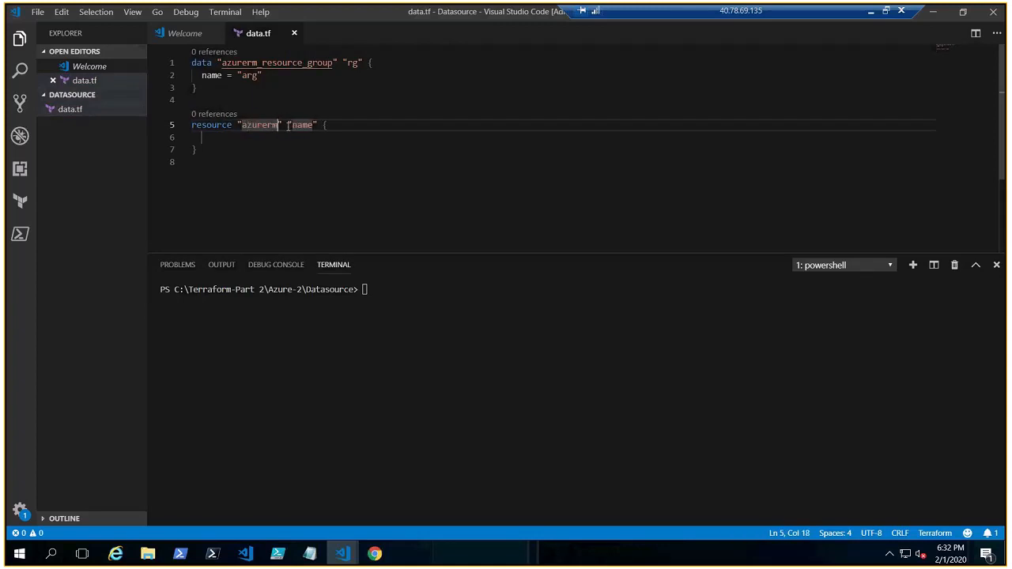
{"action": "type", "text": "_m"}
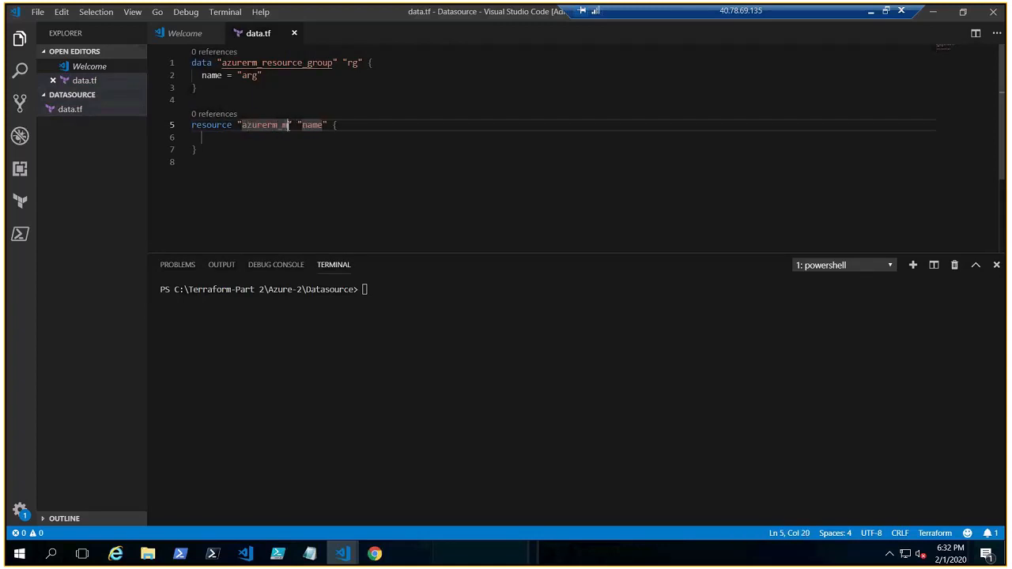
{"action": "type", "text": "anaged"}
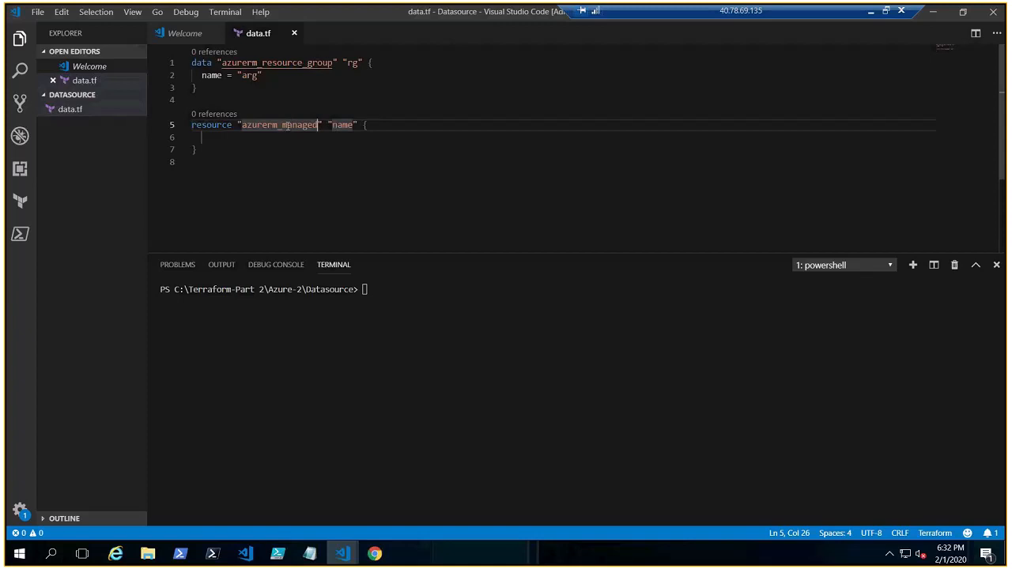
{"action": "type", "text": "_disk"}
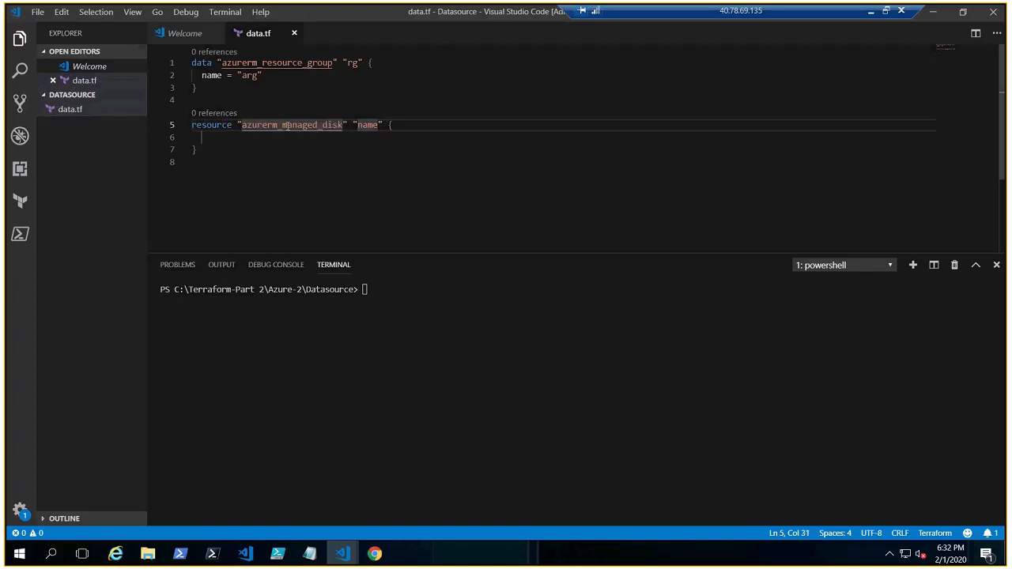
{"action": "double_click", "coordinate": [367, 125]}
{"action": "type", "text": "disk"}
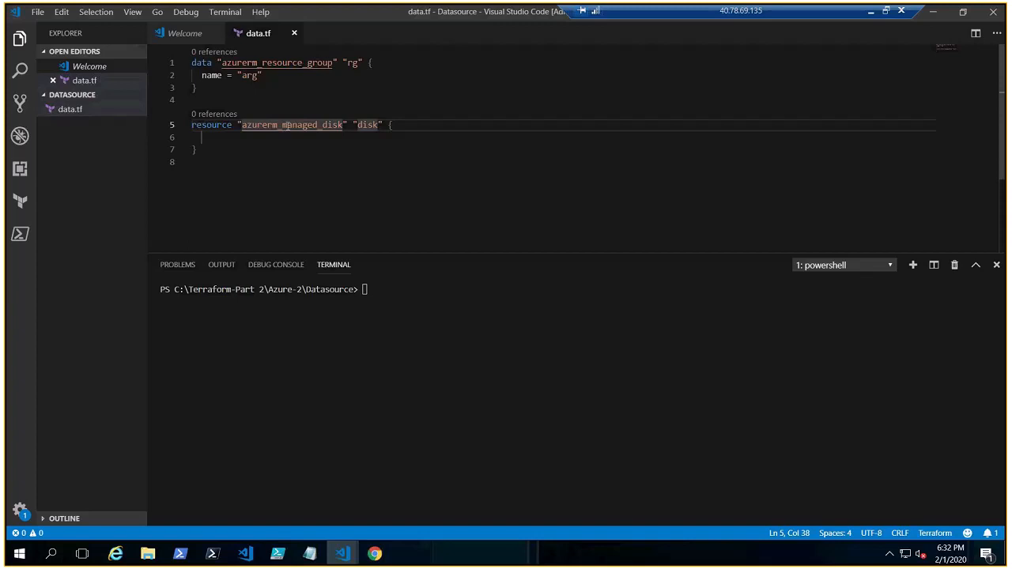
Step: Give the disk resource name = "managed_disk", removing the stray spaces
{"action": "type", "text": "na"}
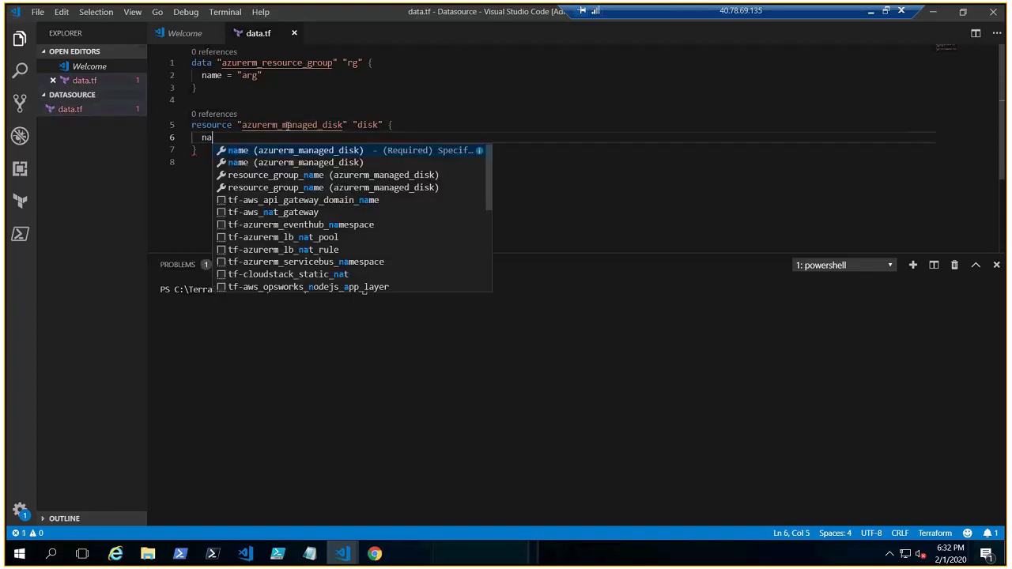
{"action": "key", "text": "Tab"}
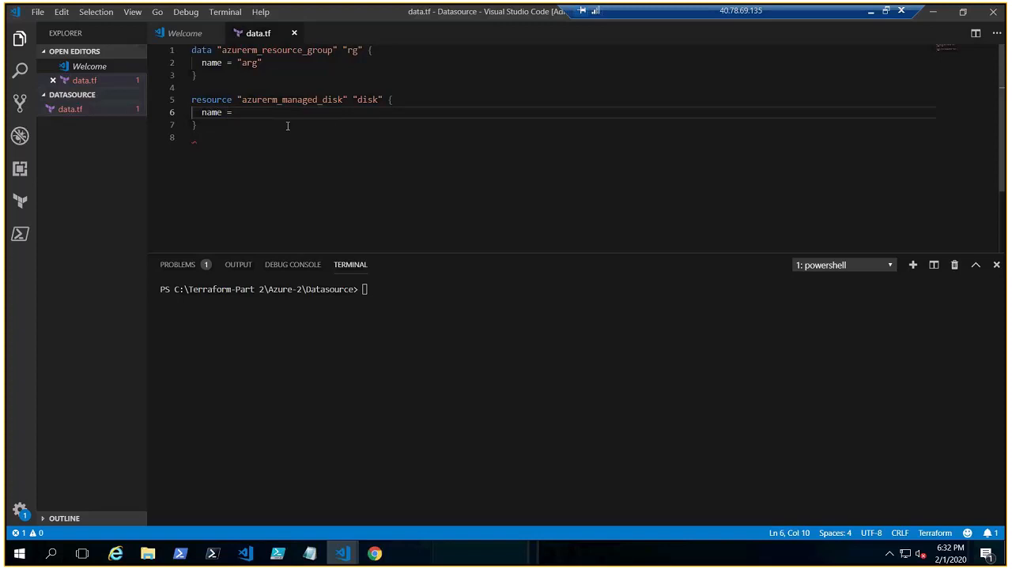
{"action": "type", "text": "\""}
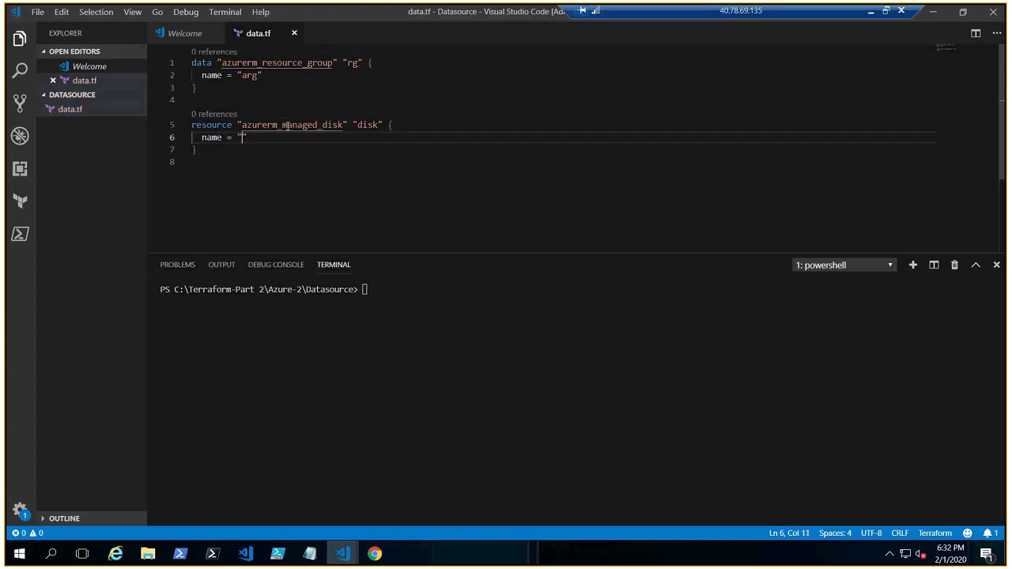
{"action": "type", "text": "managed"}
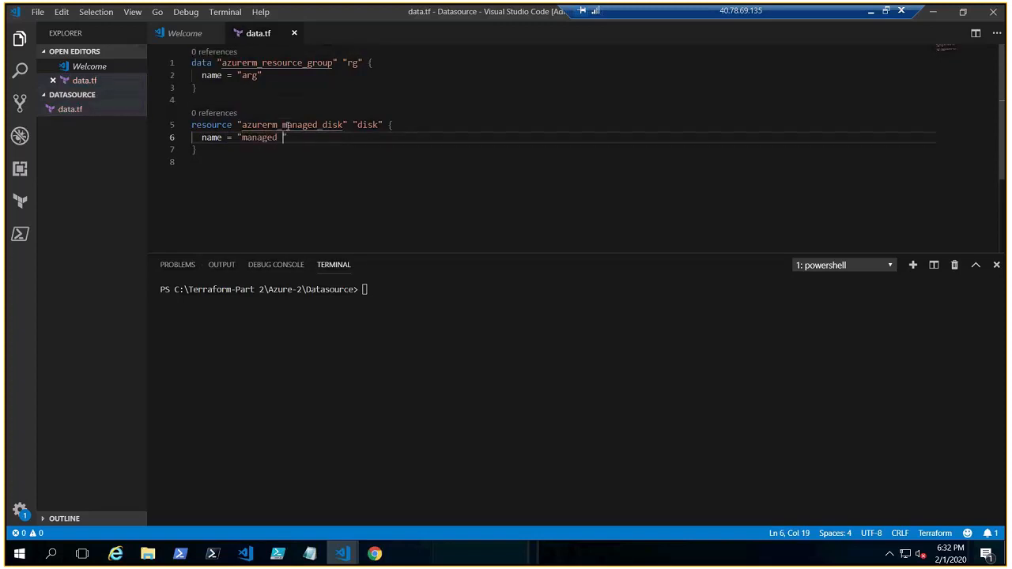
{"action": "type", "text": "disk"}
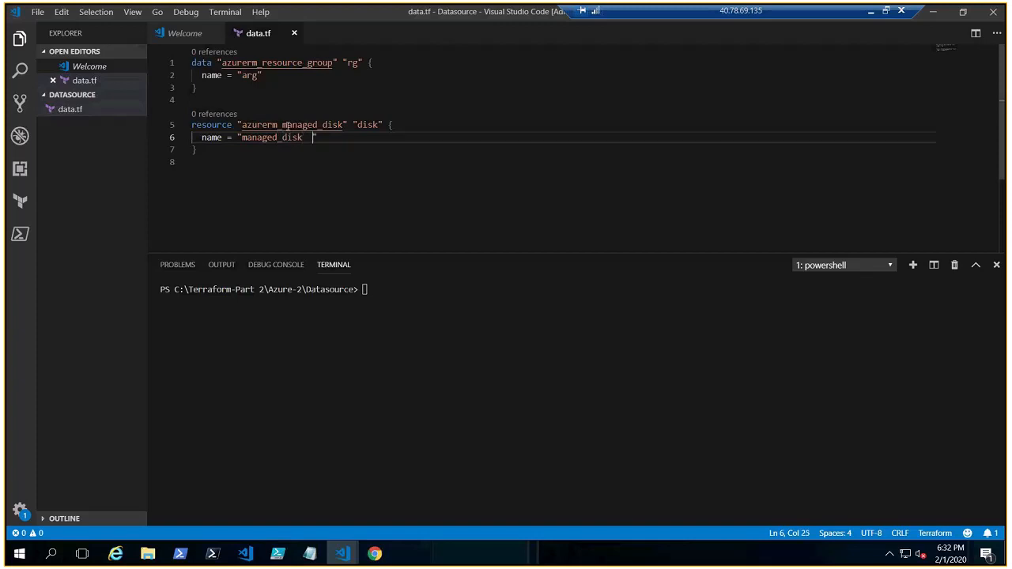
{"action": "key", "text": "Backspace"}
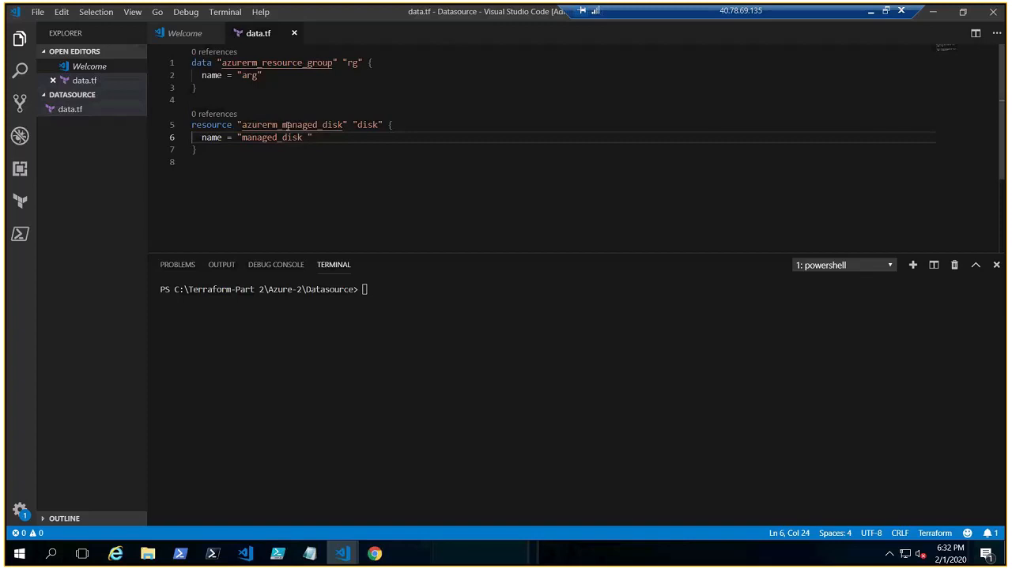
{"action": "key", "text": "Backspace"}
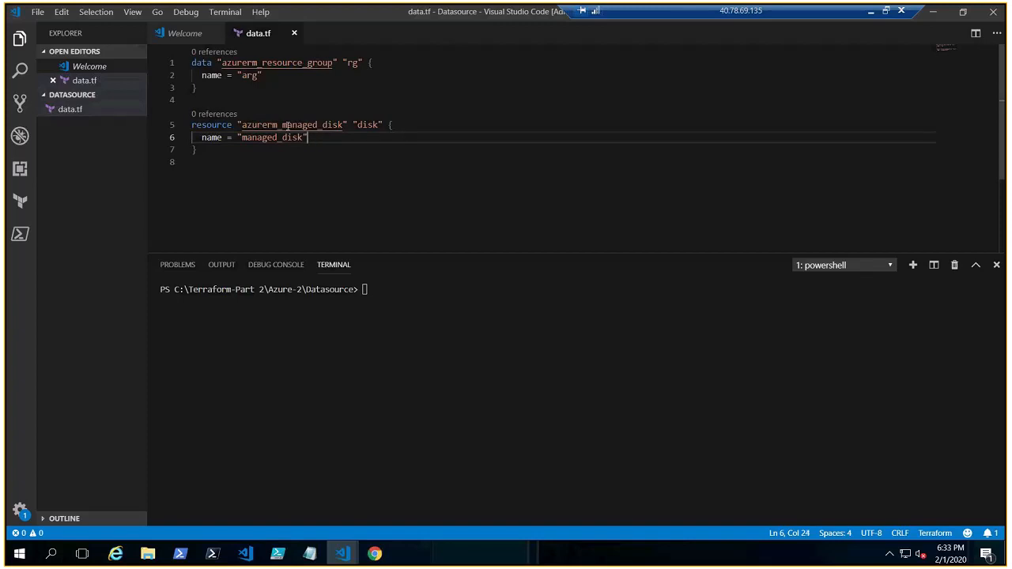
Step: Set the disk location to "${data.azurerm_resource_group.rg.location}" using autocomplete
{"action": "type", "text": "lo"}
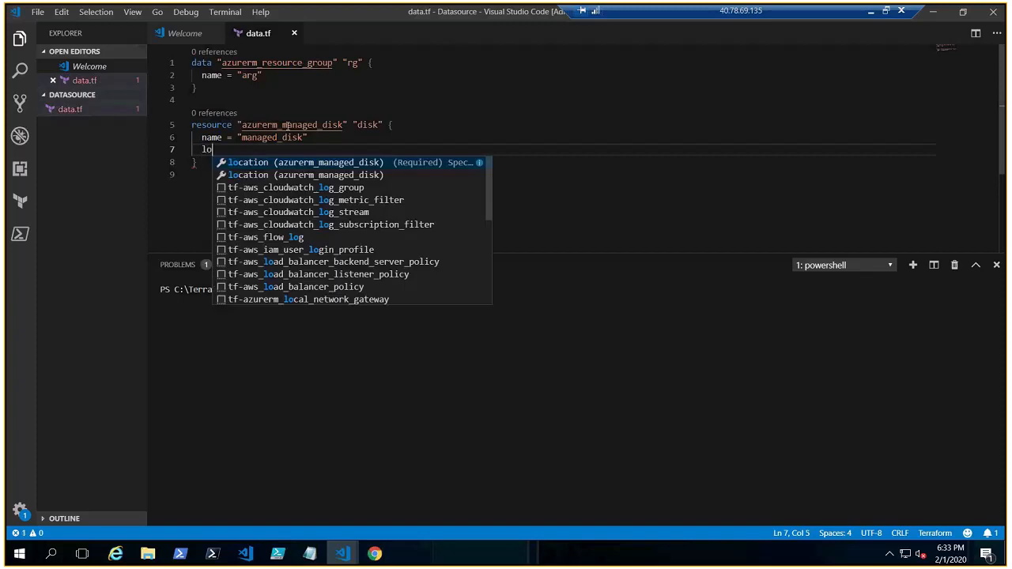
{"action": "type", "text": "c"}
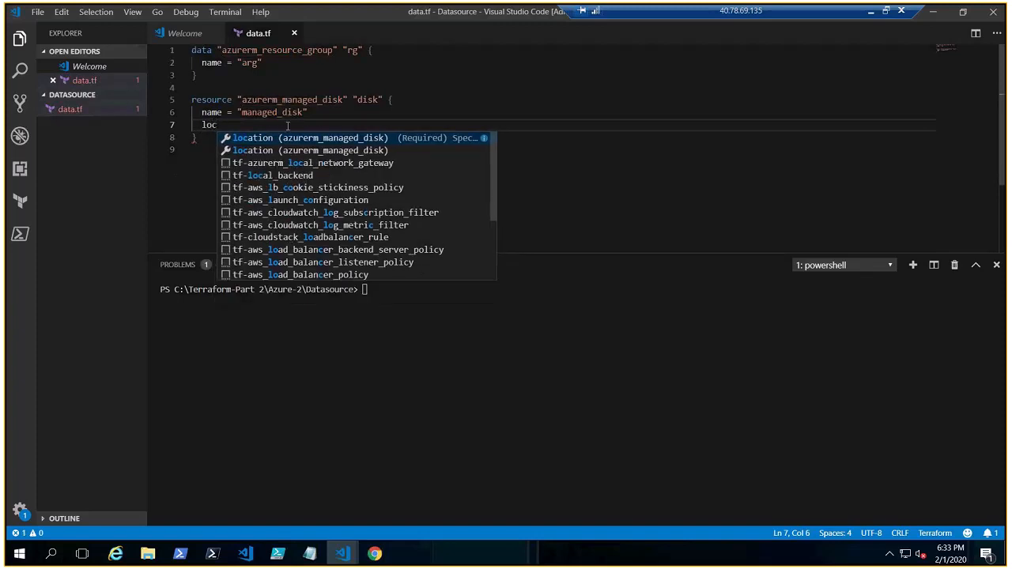
{"action": "type", "text": "location ="}
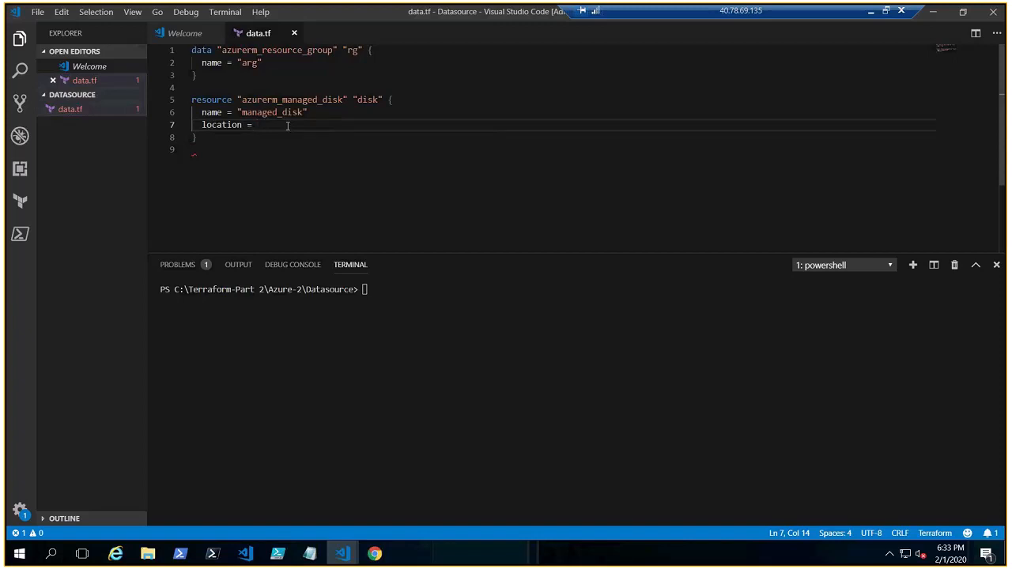
{"action": "type", "text": "\"\""}
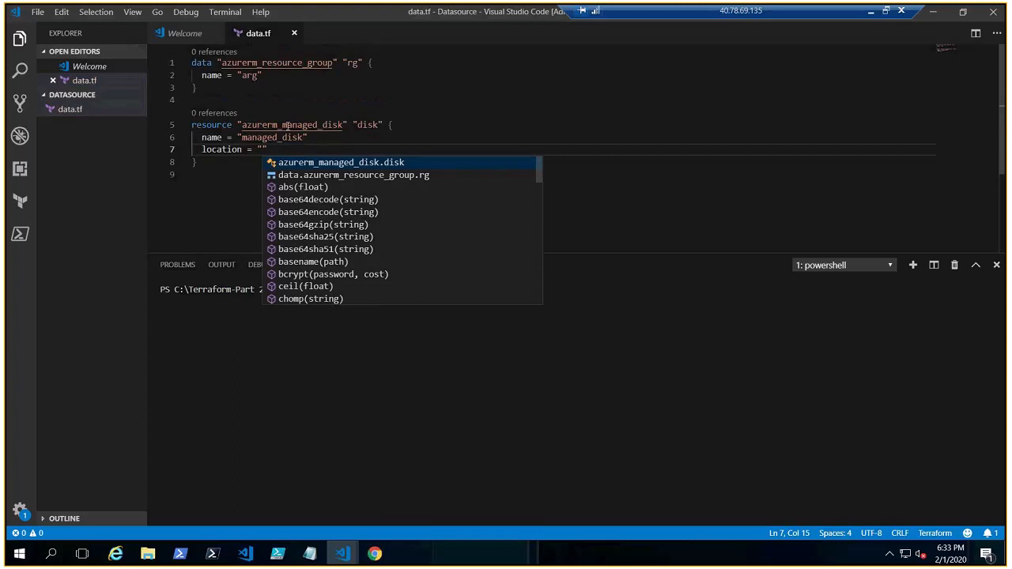
{"action": "type", "text": "${"}
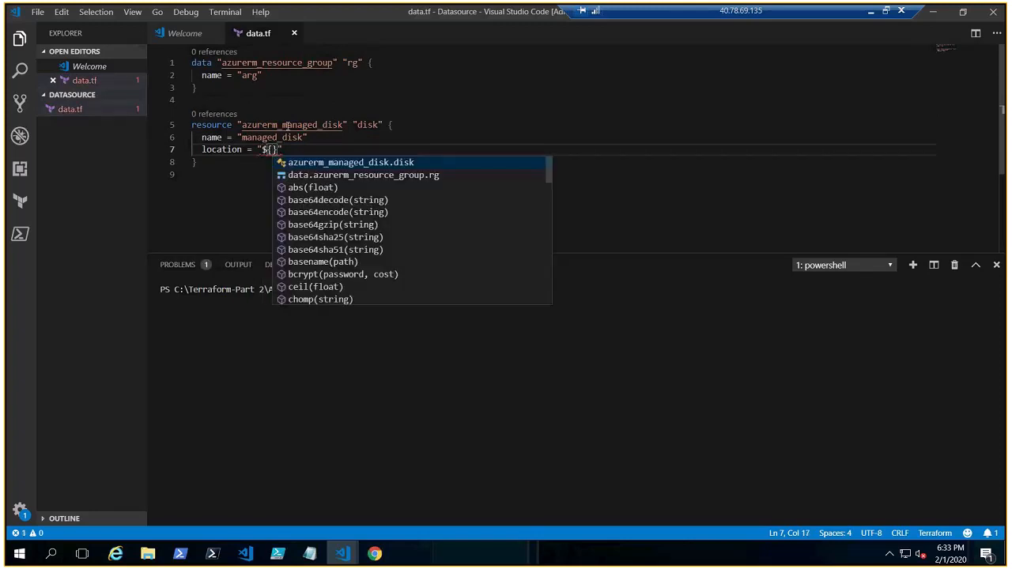
{"action": "type", "text": "data"}
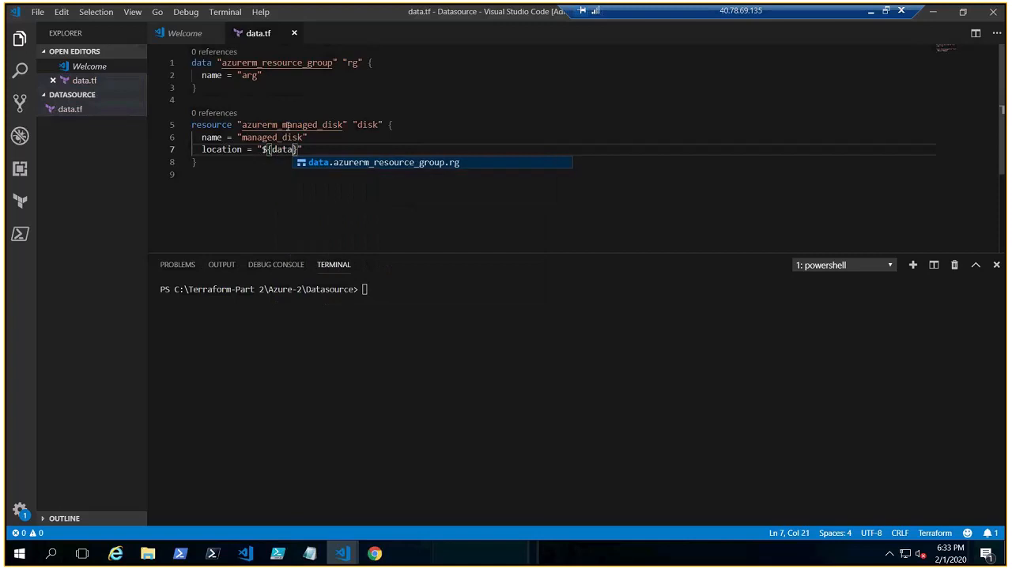
{"action": "type", "text": "."}
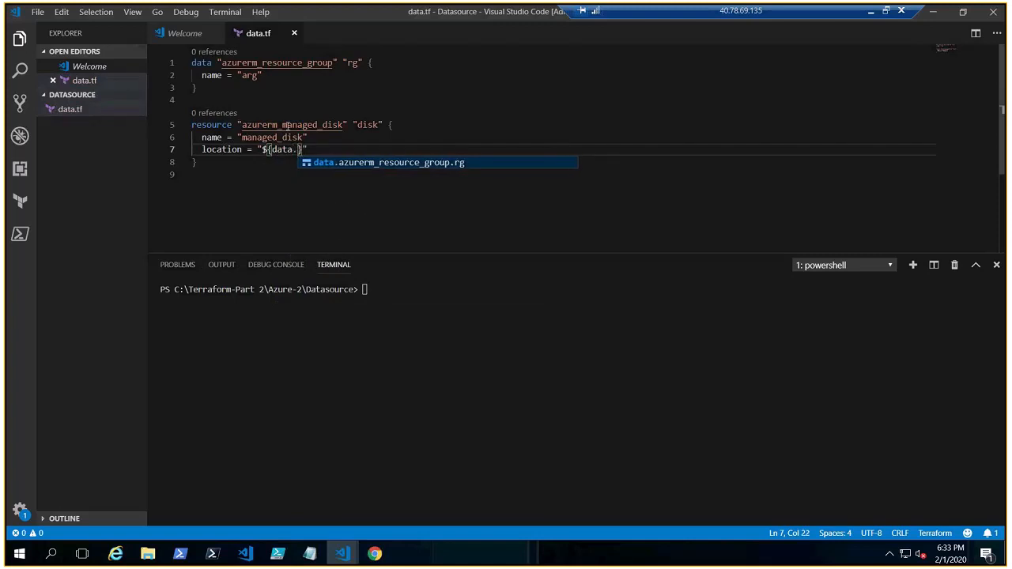
{"action": "key", "text": "Tab"}
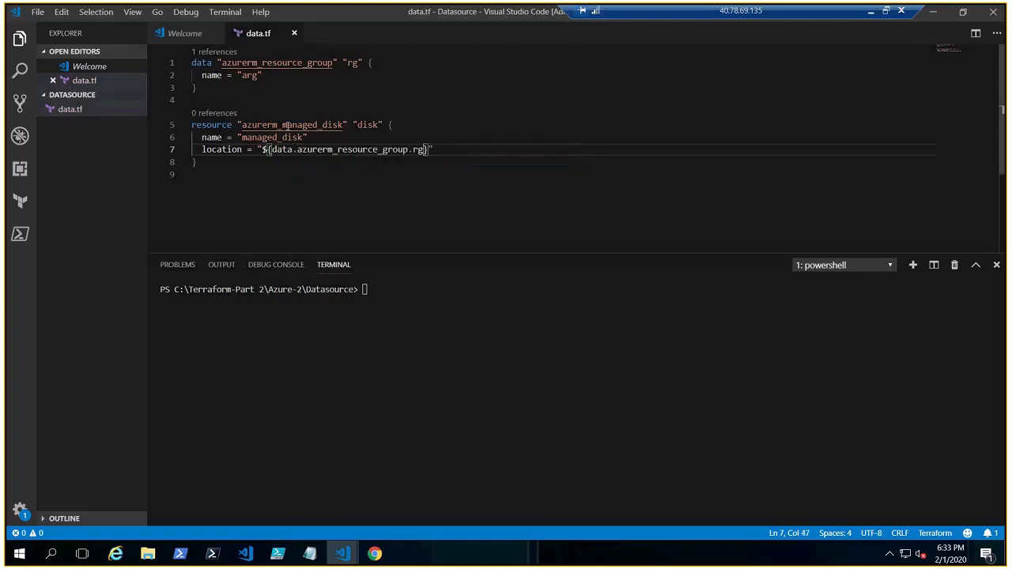
{"action": "type", "text": "."}
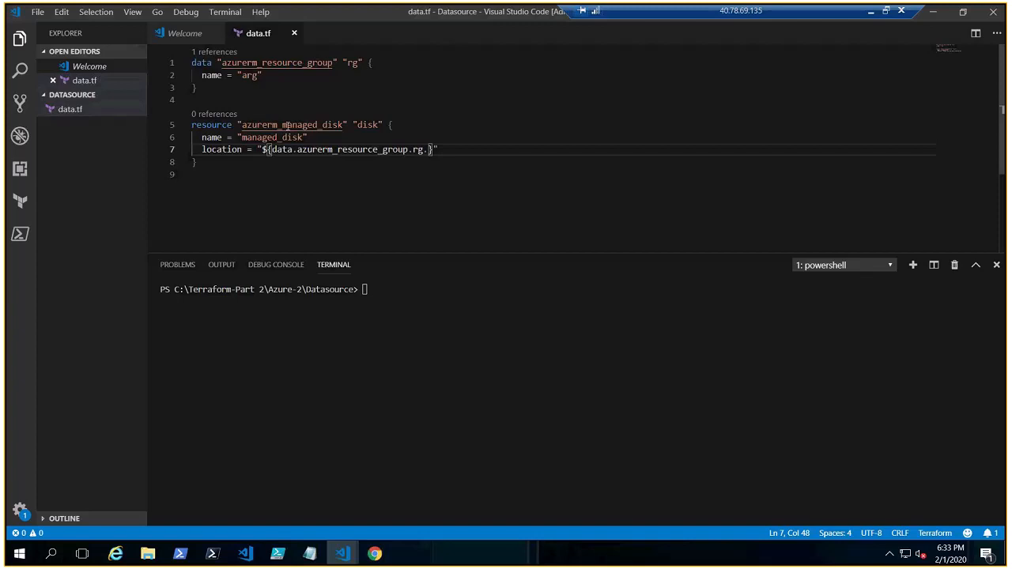
{"action": "type", "text": "location"}
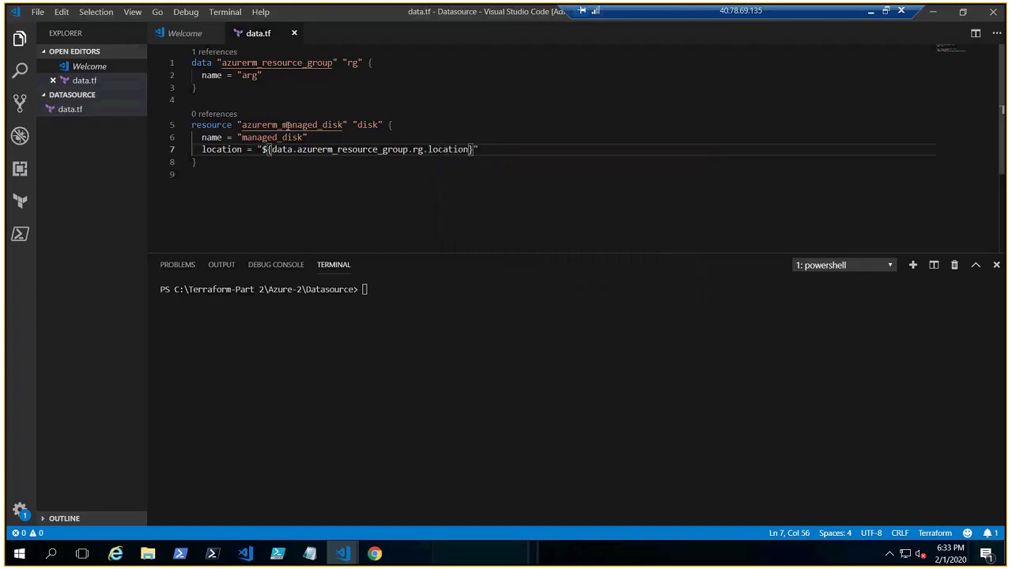
{"action": "mouse_move", "coordinate": [269, 137]}
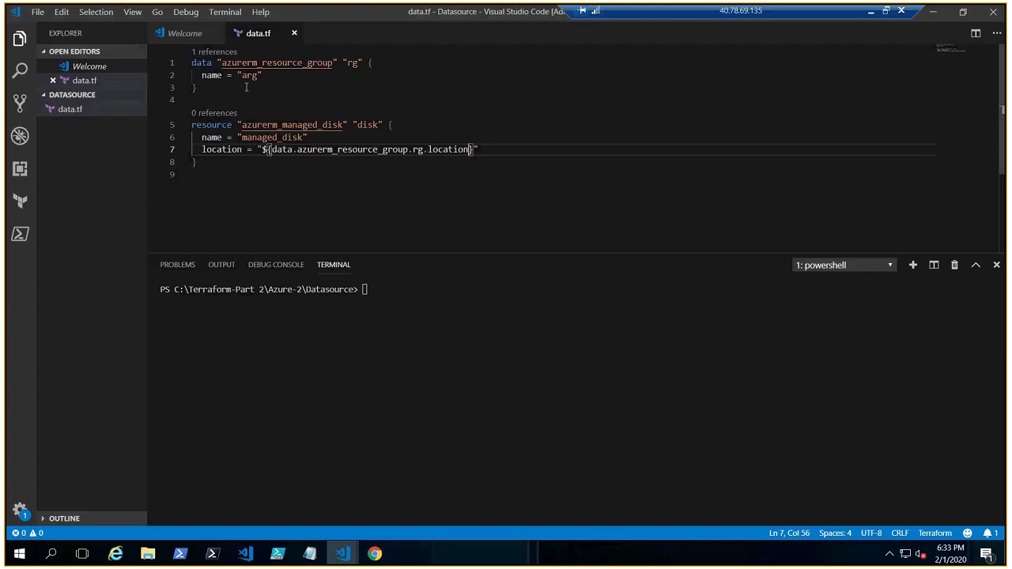
{"action": "mouse_move", "coordinate": [450, 176]}
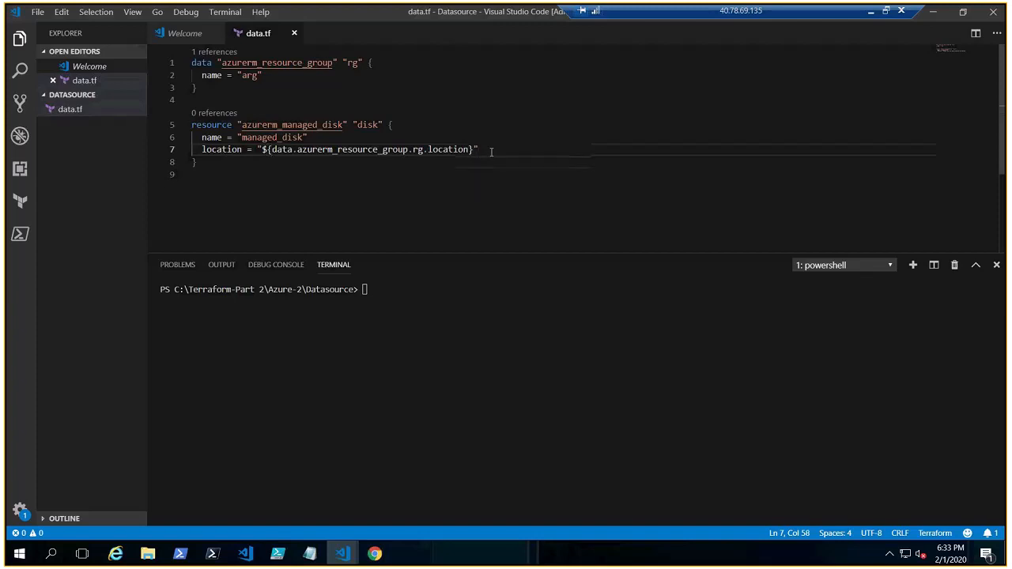
Step: Set resource_group_name to "${data.azurerm_resource_group.rg.name}"
{"action": "type", "text": "resource_group_name ="}
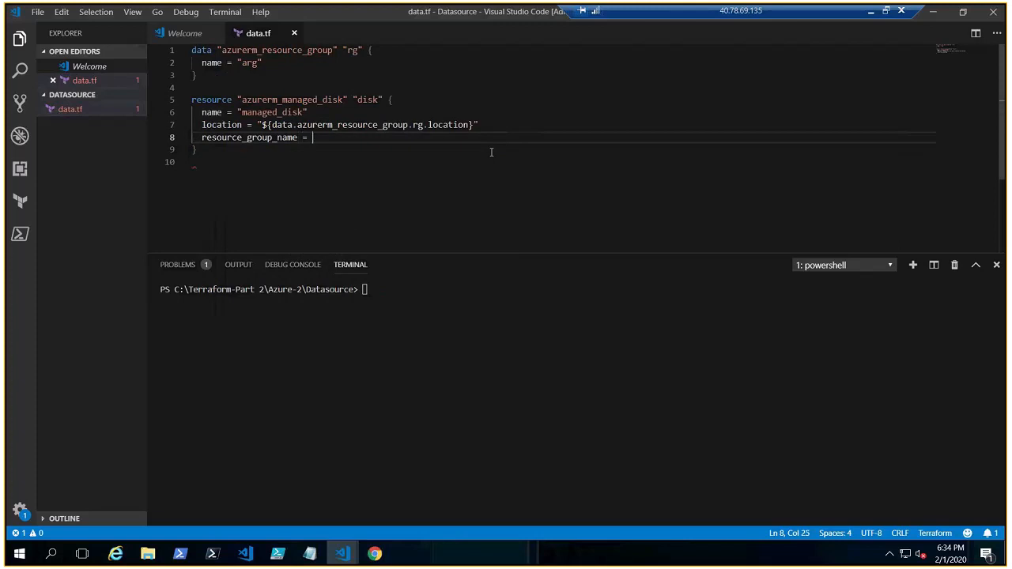
{"action": "type", "text": "\""}
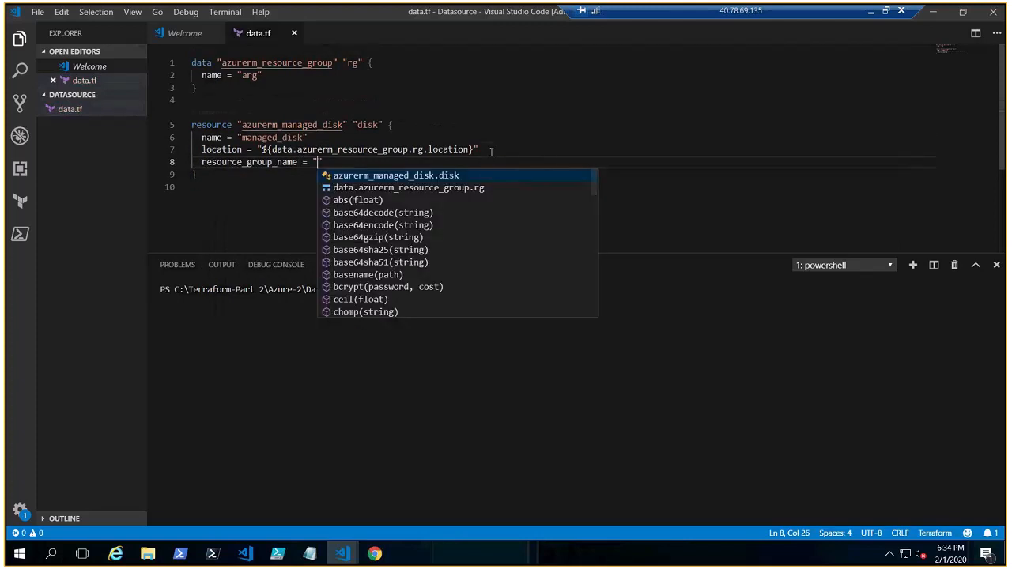
{"action": "type", "text": "${}"}
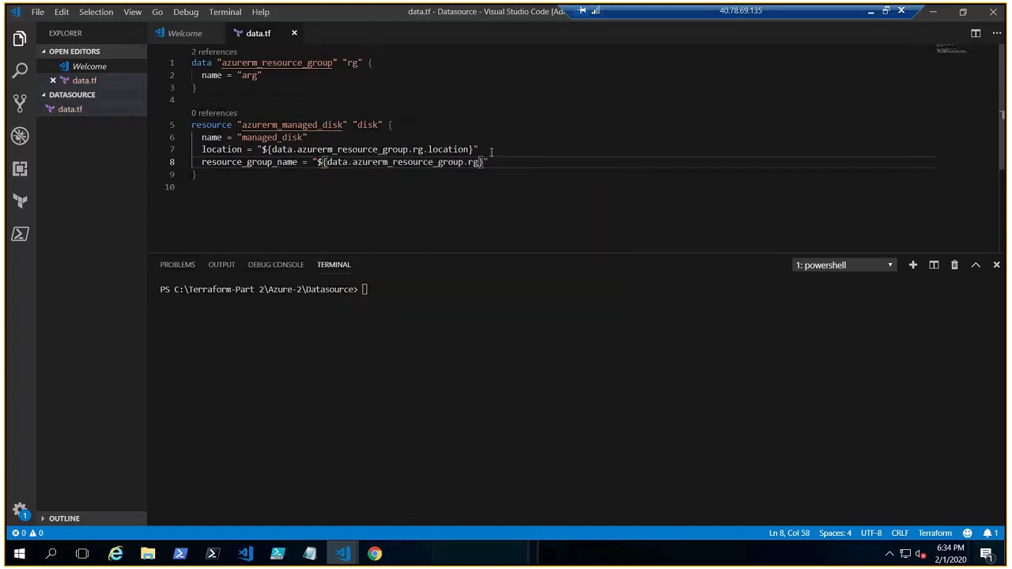
{"action": "type", "text": "me"}
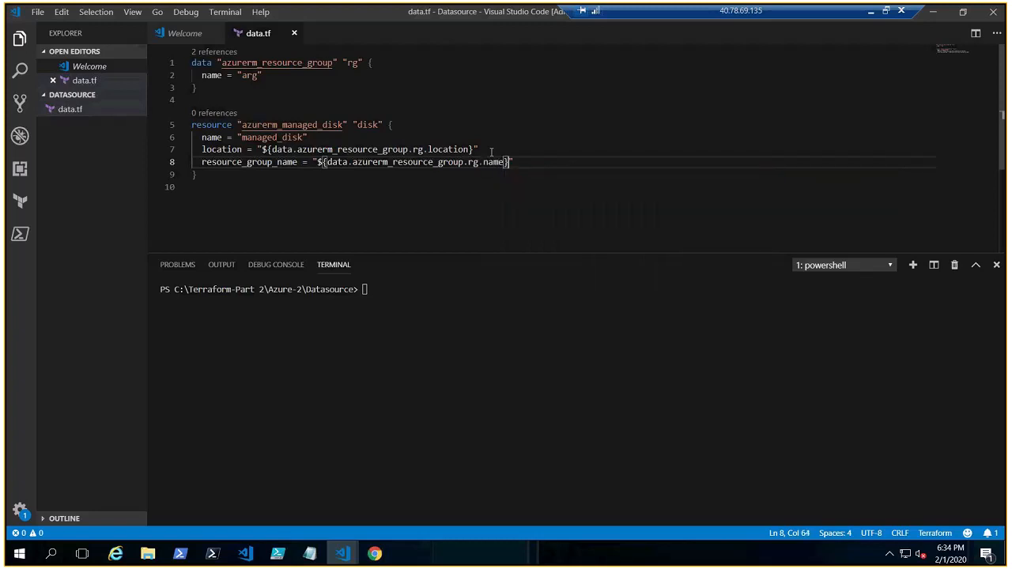
Step: Add storage_account_type "Standard_LRS" to the managed disk block
{"action": "key", "text": "Enter"}
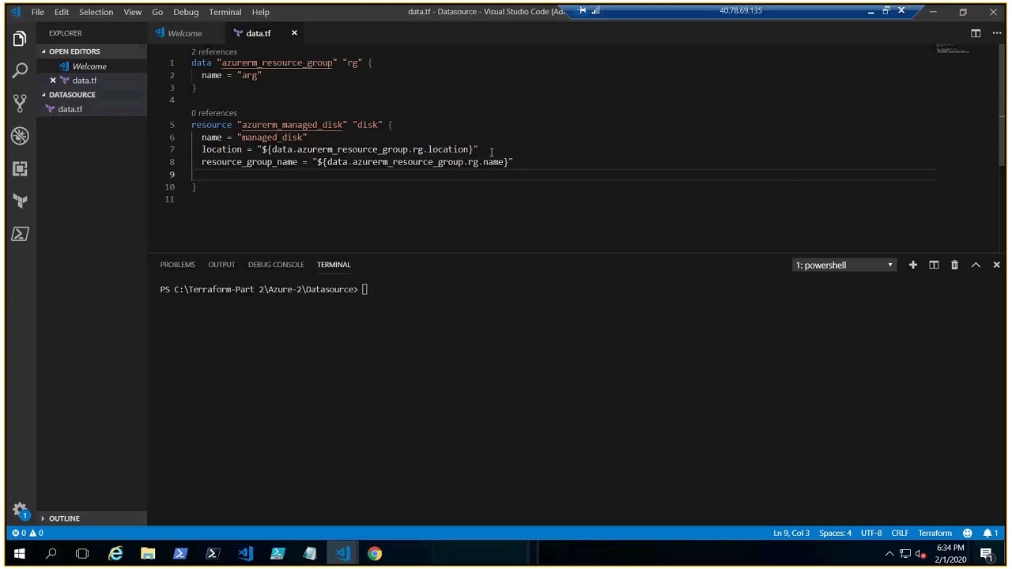
{"action": "type", "text": "stor"}
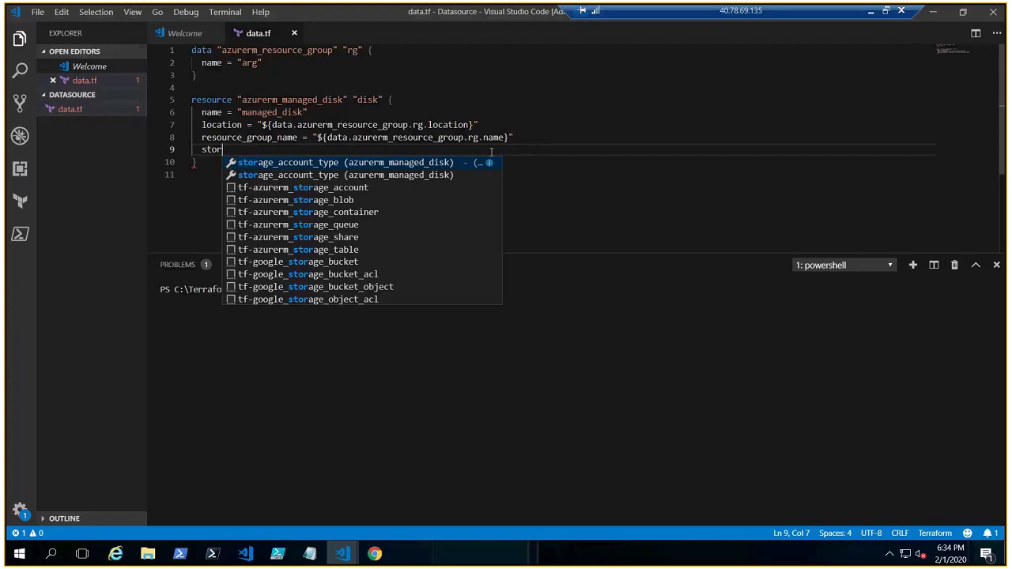
{"action": "key", "text": "Tab"}
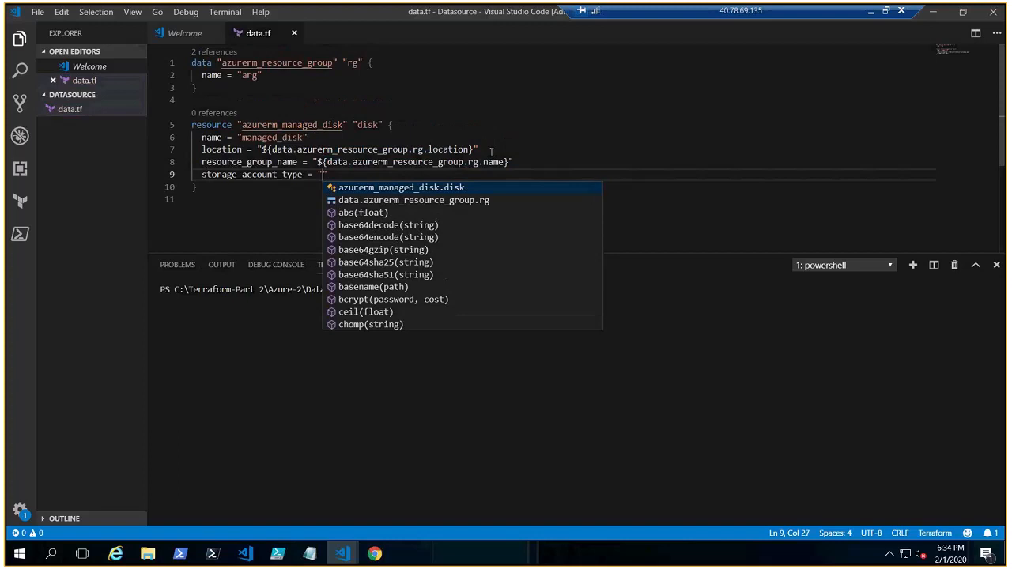
{"action": "type", "text": "St"}
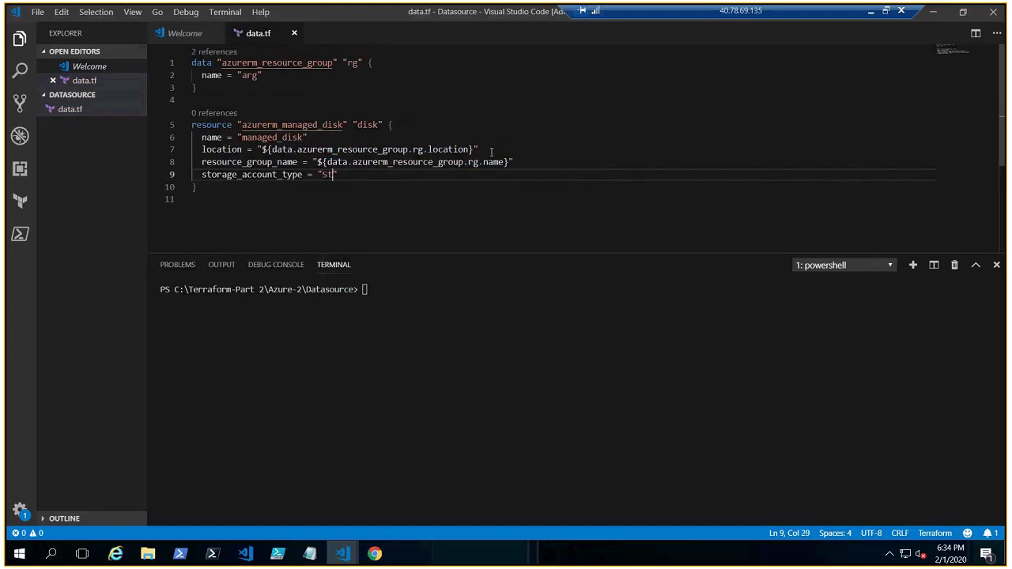
{"action": "type", "text": "andard_"}
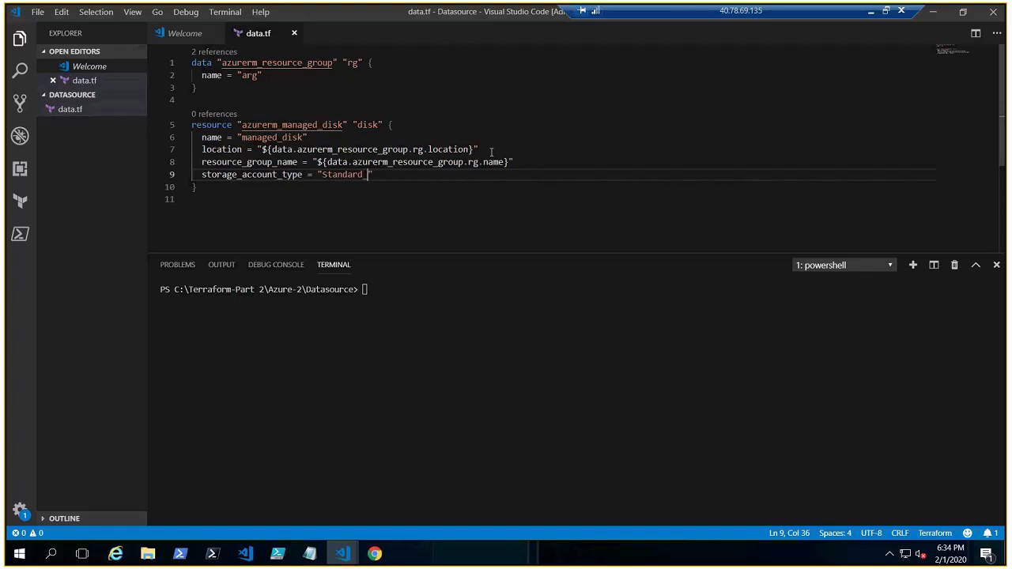
{"action": "type", "text": "LRS"}
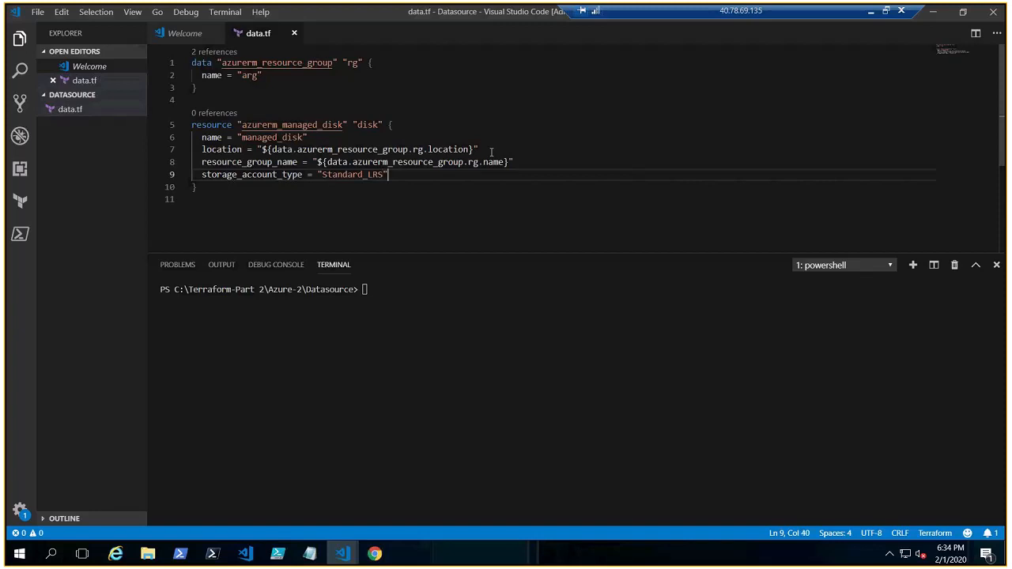
Step: Add create_option "Empty" and start the disk_size_gb argument
{"action": "type", "text": "c"}
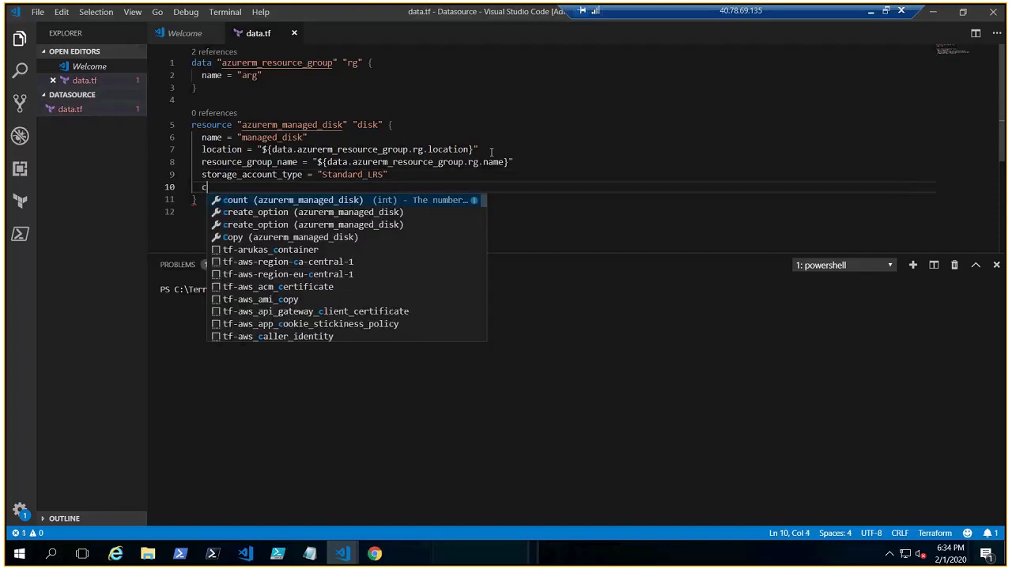
{"action": "left_click", "coordinate": [255, 211]}
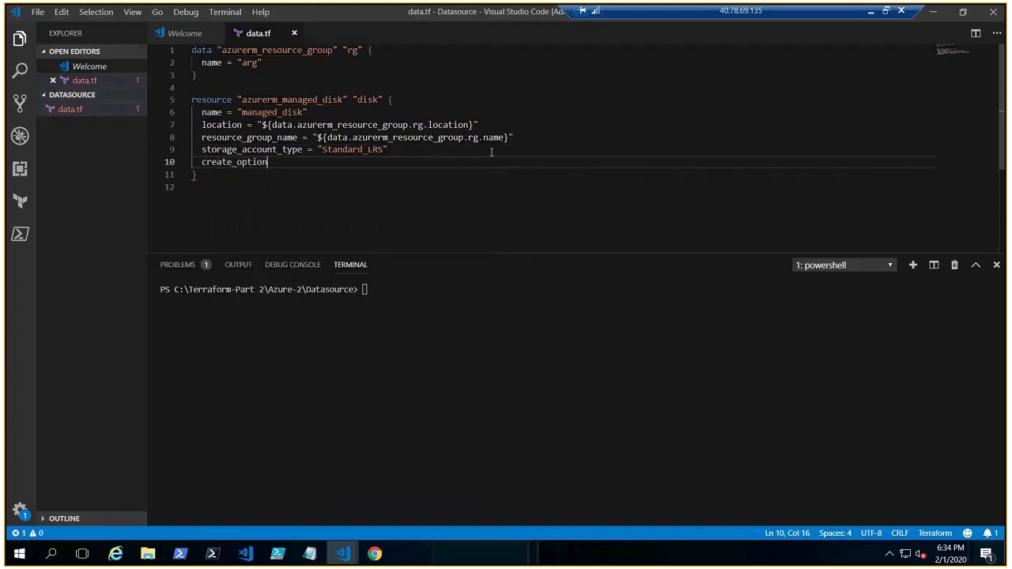
{"action": "type", "text": "\" \""}
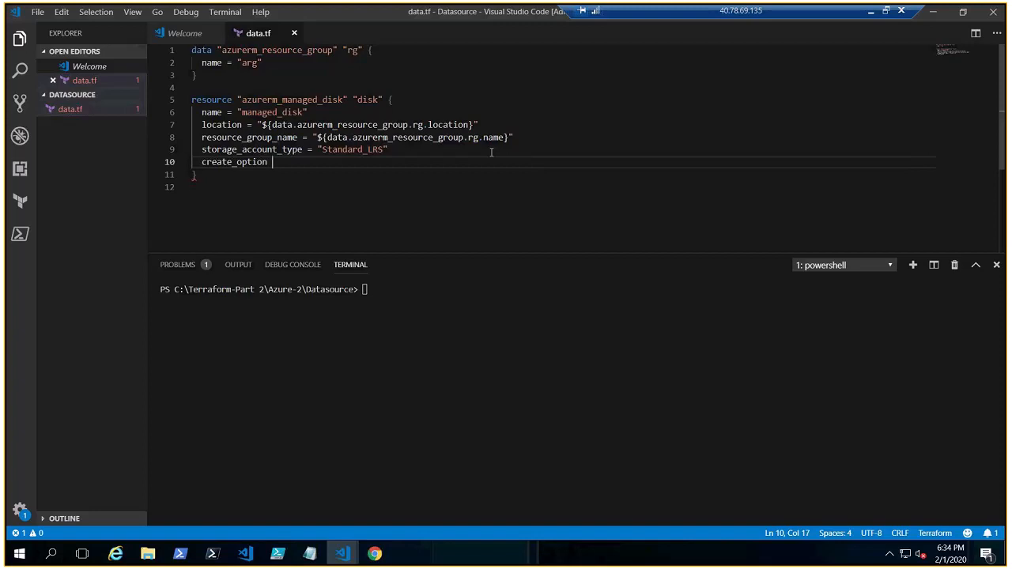
{"action": "type", "text": "= \"\""}
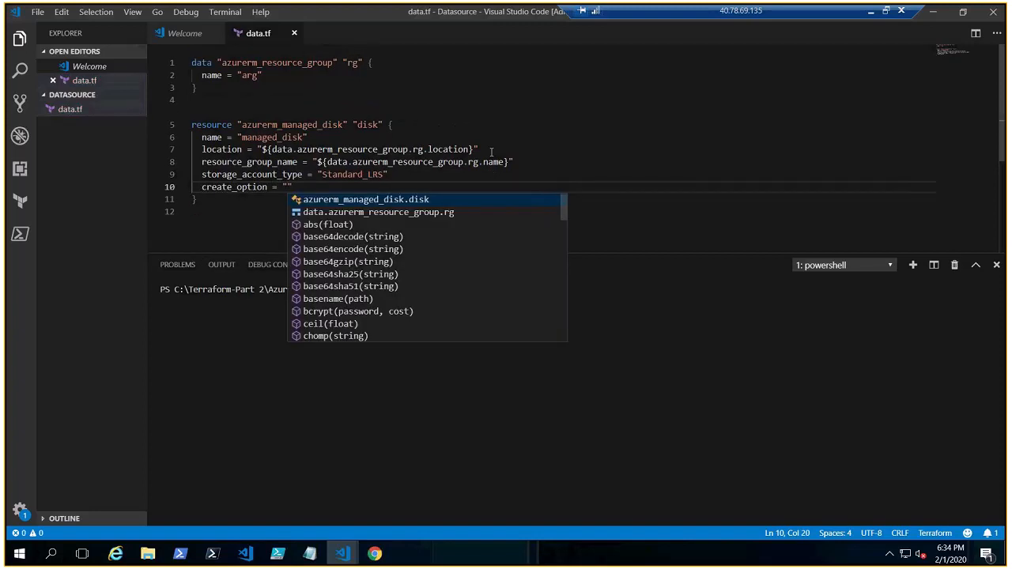
{"action": "type", "text": "Empty"}
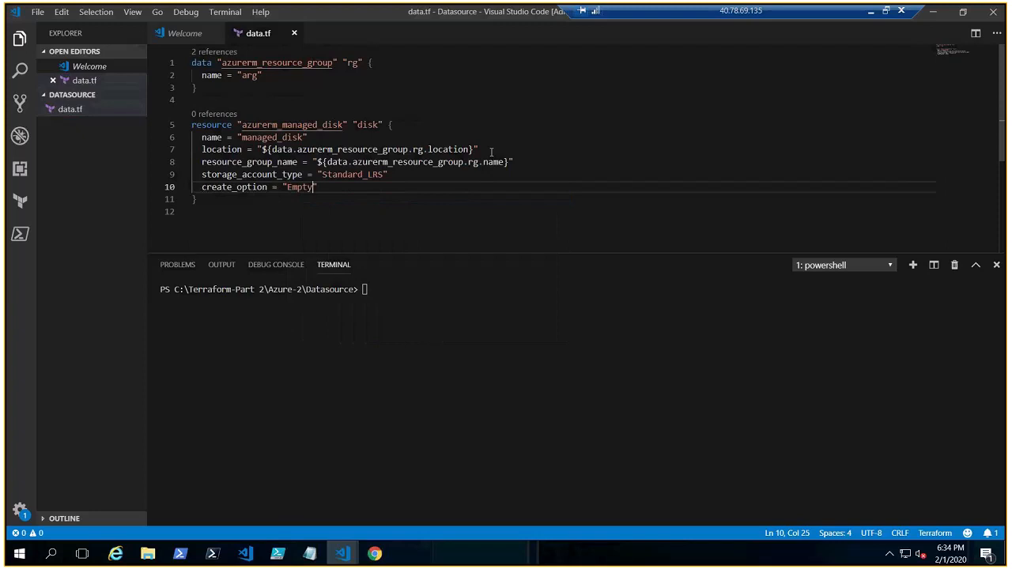
{"action": "key", "text": "Enter"}
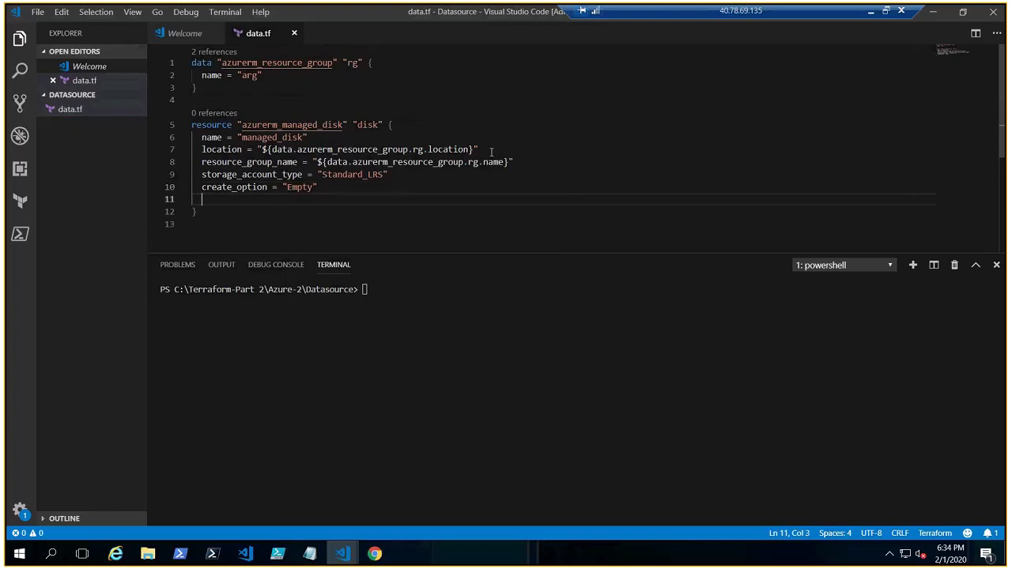
{"action": "type", "text": "d"}
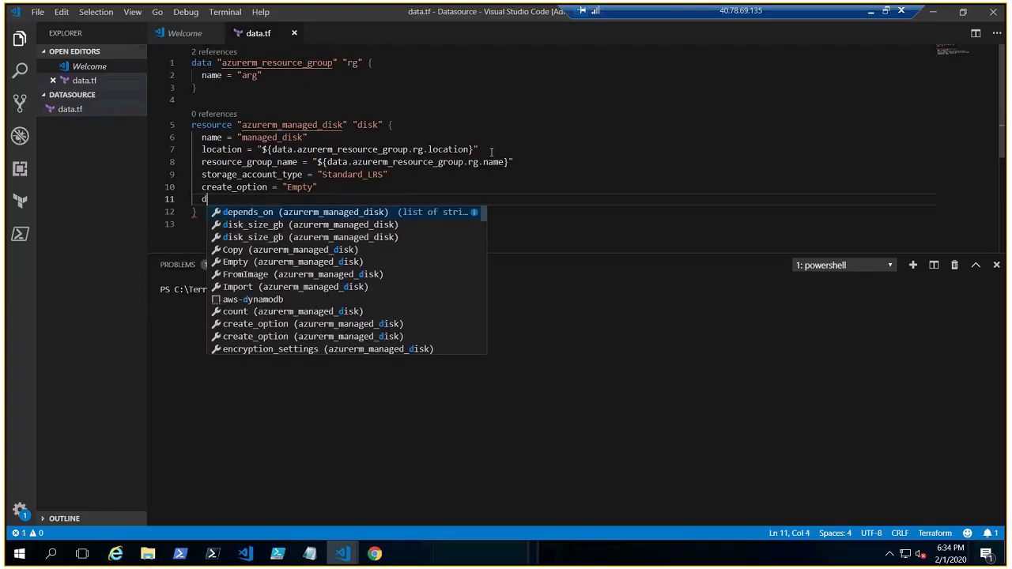
{"action": "type", "text": "isk_size_gb = \"1"}
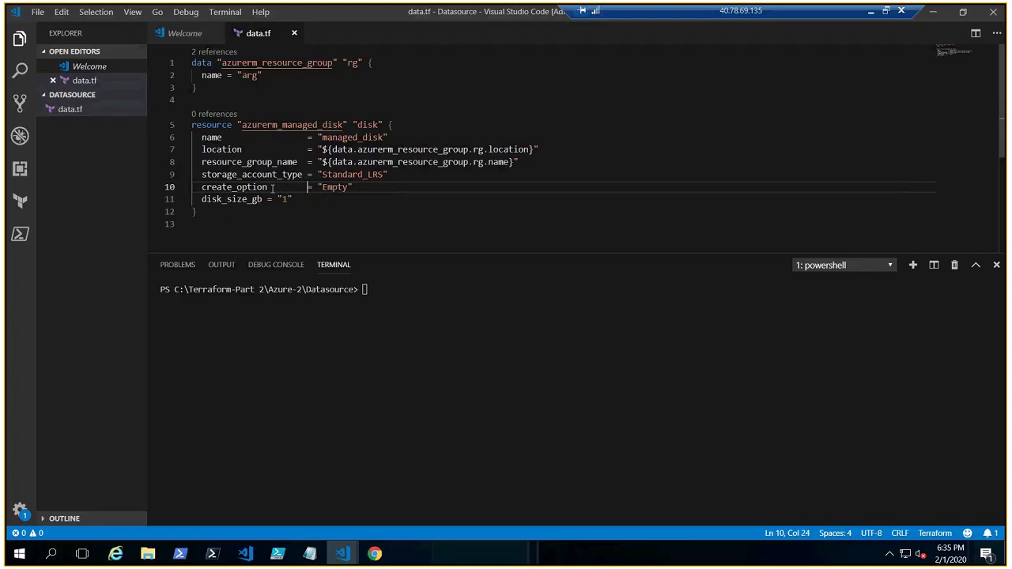
Step: Run terraform init in the terminal to install the azurerm provider
{"action": "left_click", "coordinate": [265, 199]}
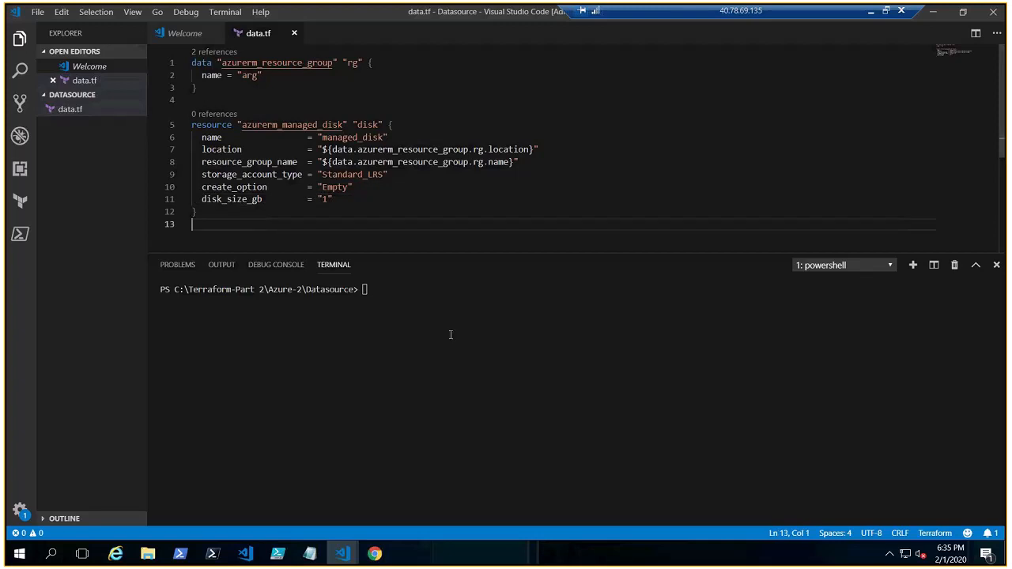
{"action": "type", "text": "ter"}
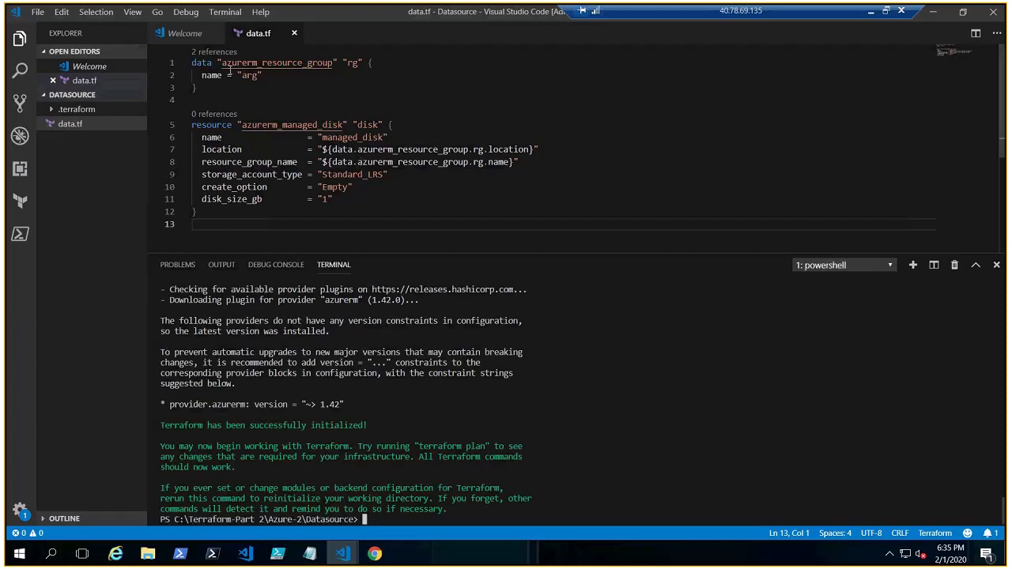
{"action": "mouse_move", "coordinate": [297, 162]}
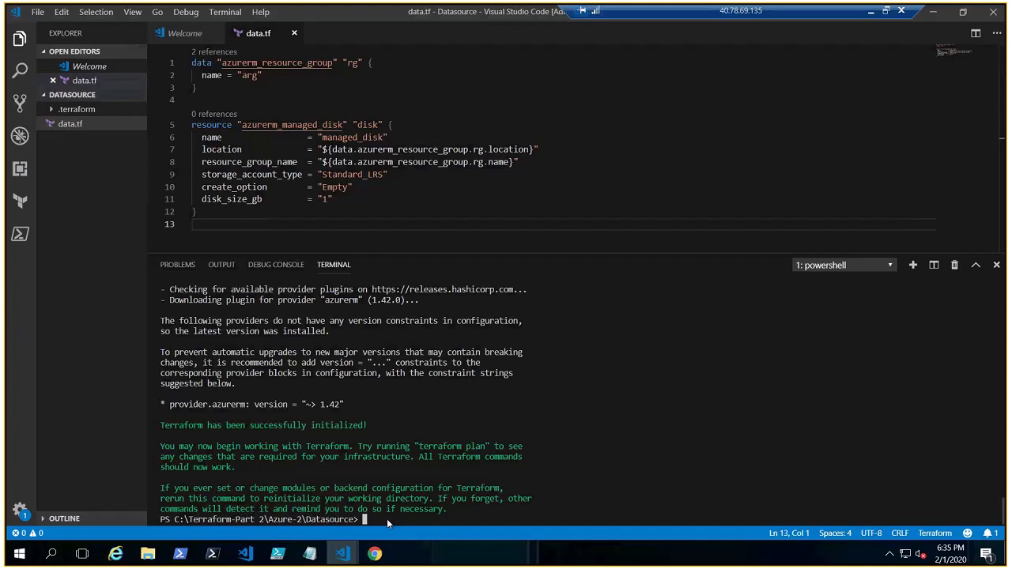
Step: Launch terraform plan in the integrated terminal
{"action": "type", "text": "terra"}
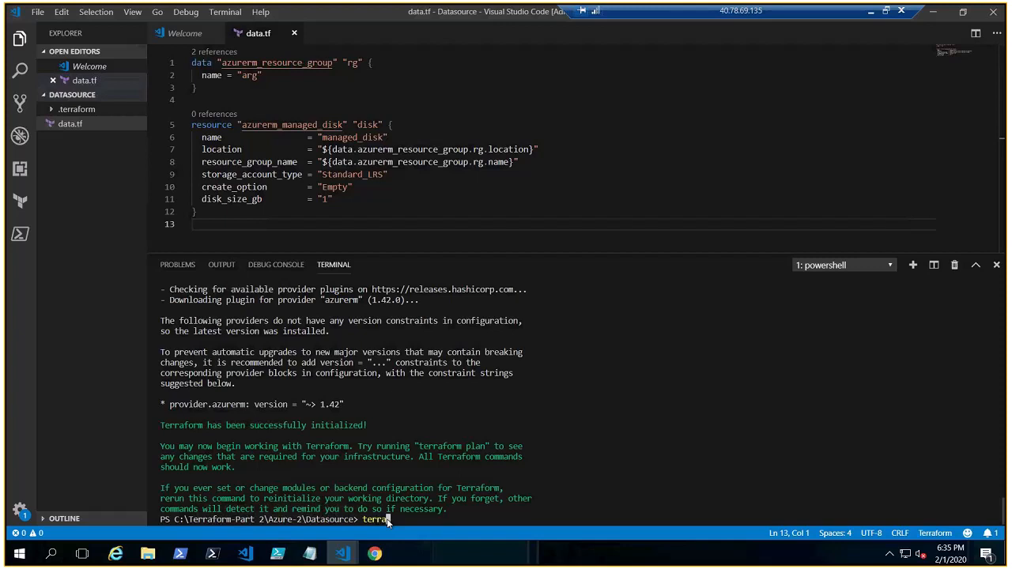
{"action": "type", "text": "terraform plan"}
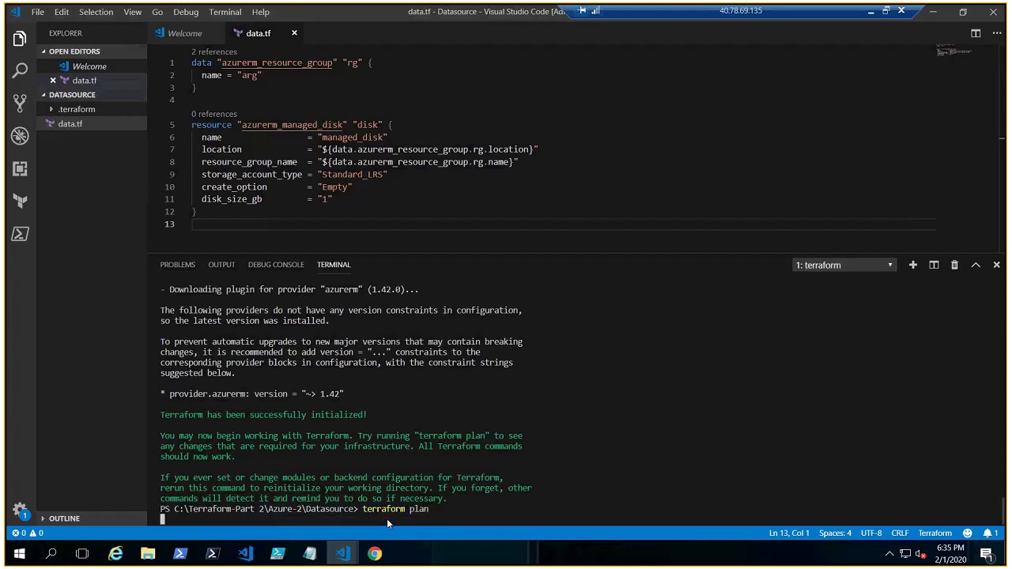
{"action": "mouse_move", "coordinate": [696, 417]}
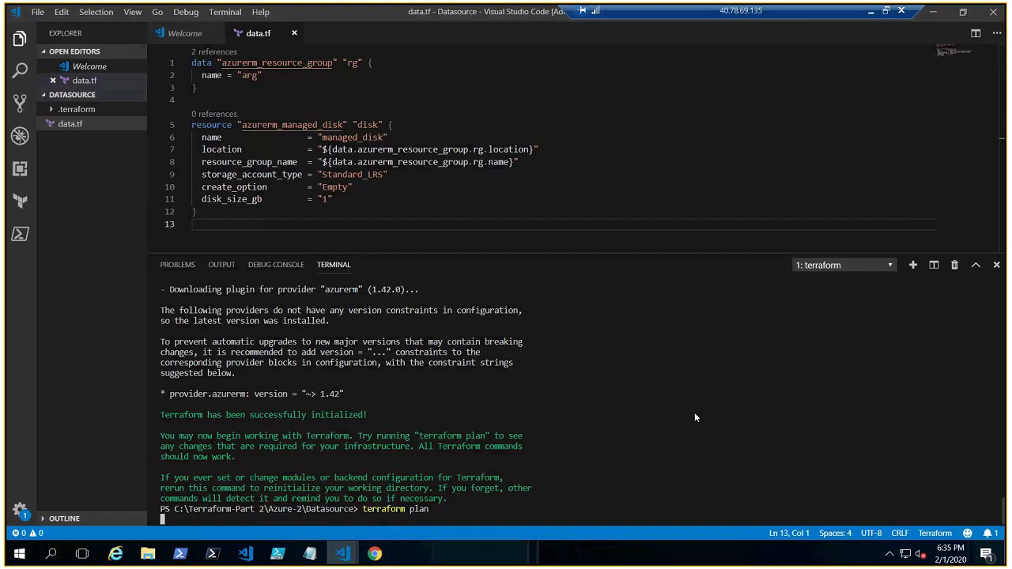
{"action": "mouse_move", "coordinate": [431, 538]}
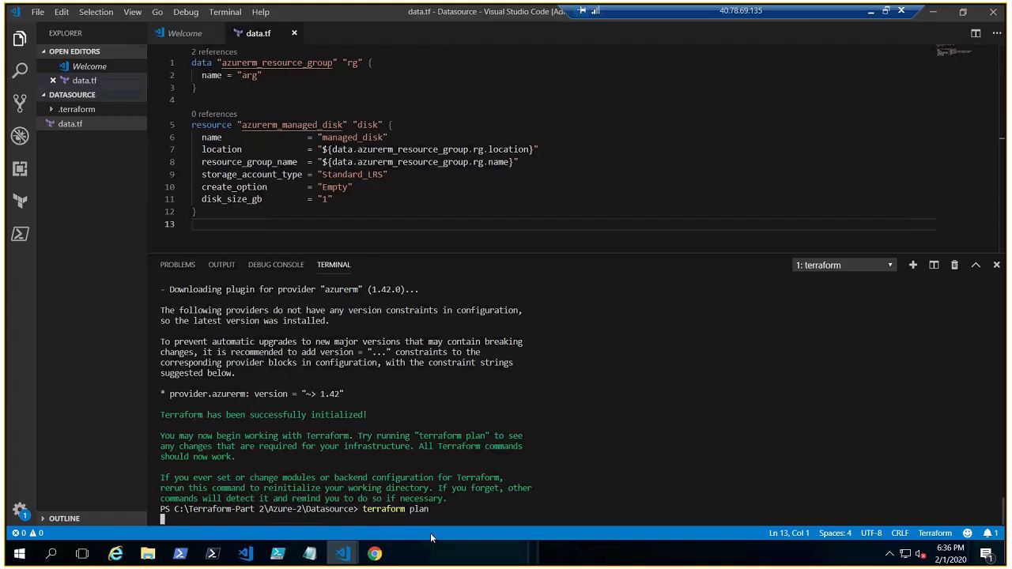
{"action": "right_click", "coordinate": [373, 553]}
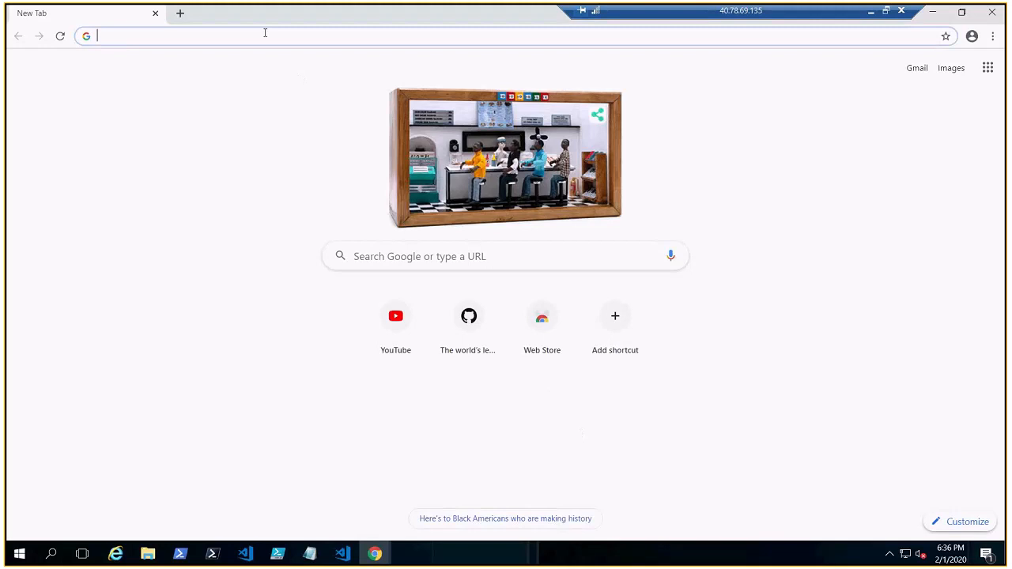
Step: Search Terraform Azure data sources and open the azurerm_virtual_network data source page
{"action": "type", "text": "terraform data"}
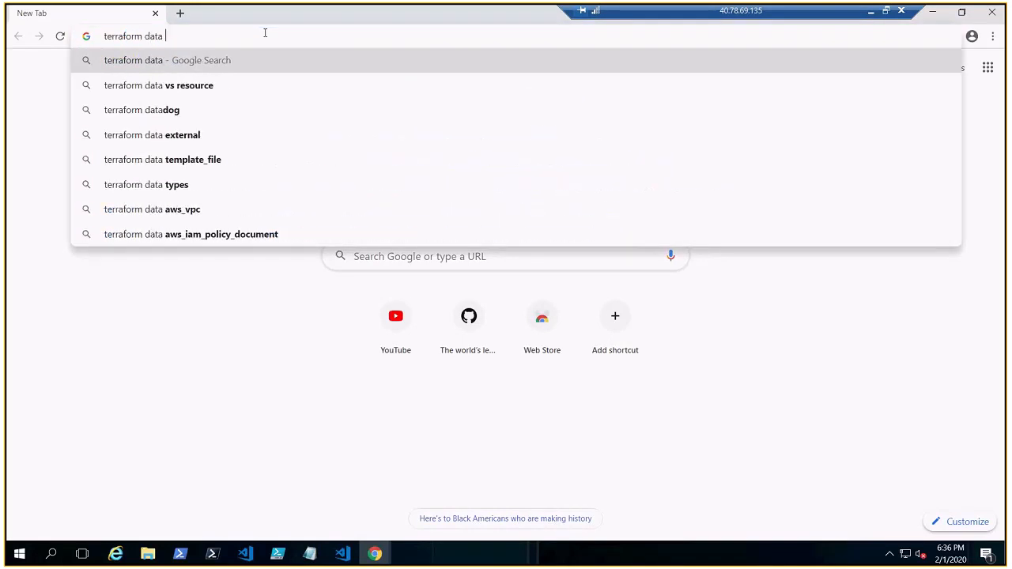
{"action": "type", "text": "source"}
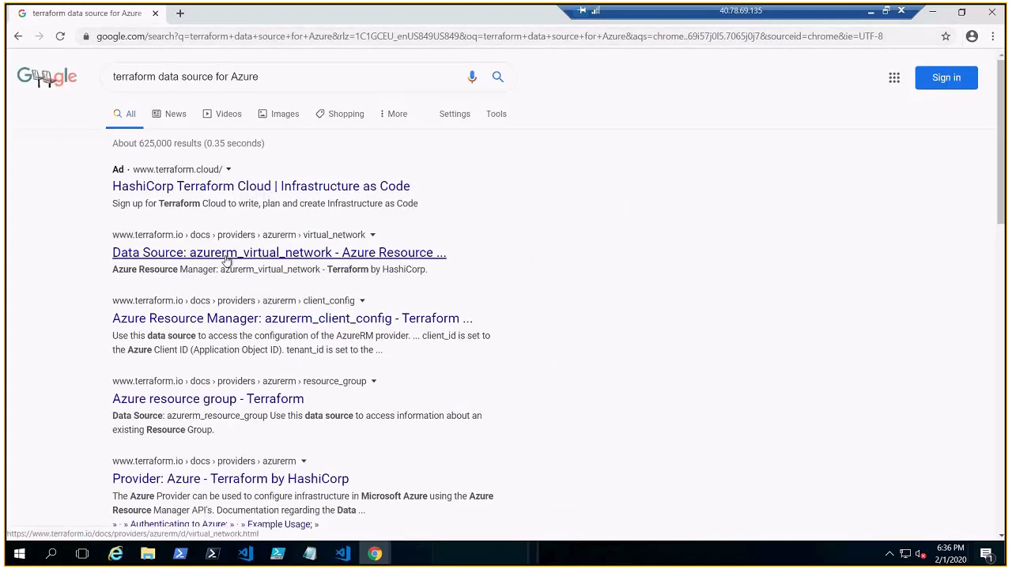
{"action": "left_click", "coordinate": [278, 253]}
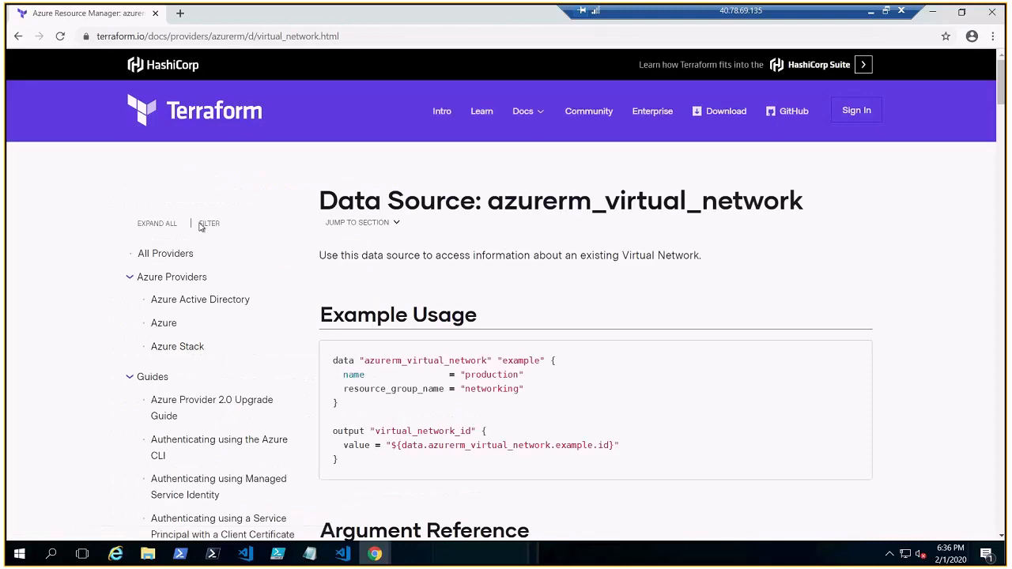
{"action": "scroll", "scroll_direction": "down", "scroll_amount": 3}
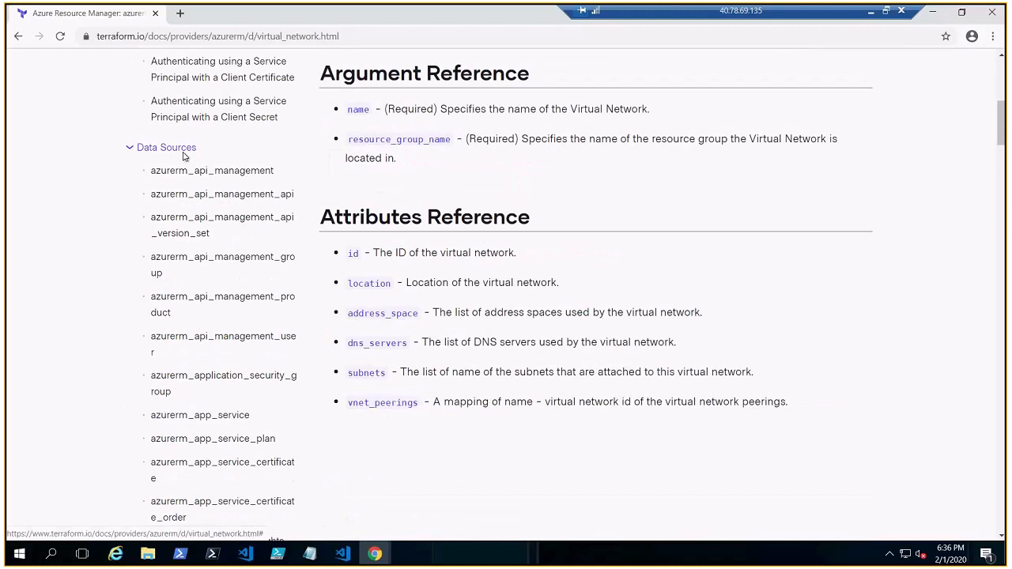
{"action": "scroll", "scroll_direction": "down", "scroll_amount": 3}
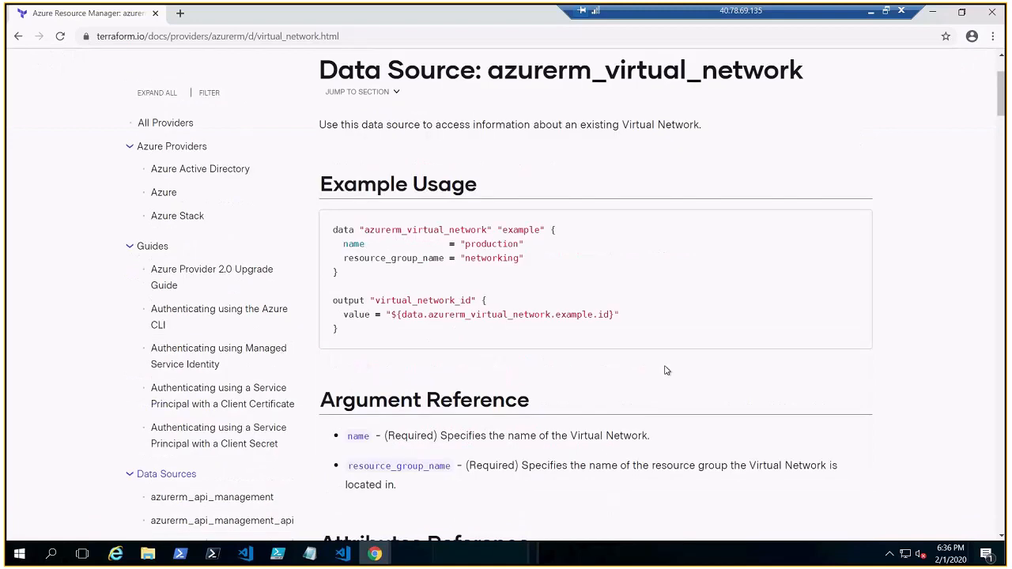
{"action": "mouse_move", "coordinate": [322, 188]}
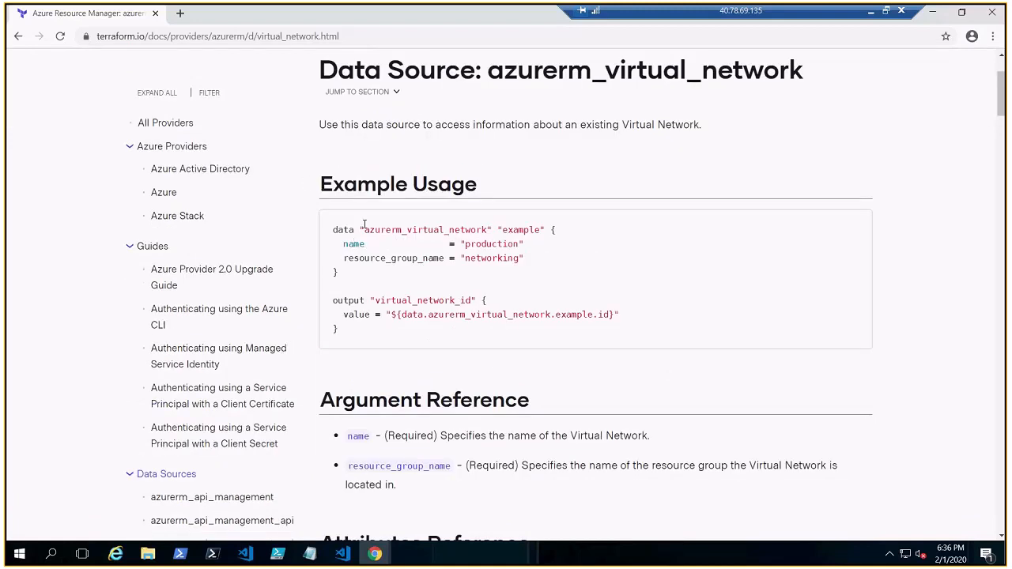
{"action": "mouse_move", "coordinate": [391, 230]}
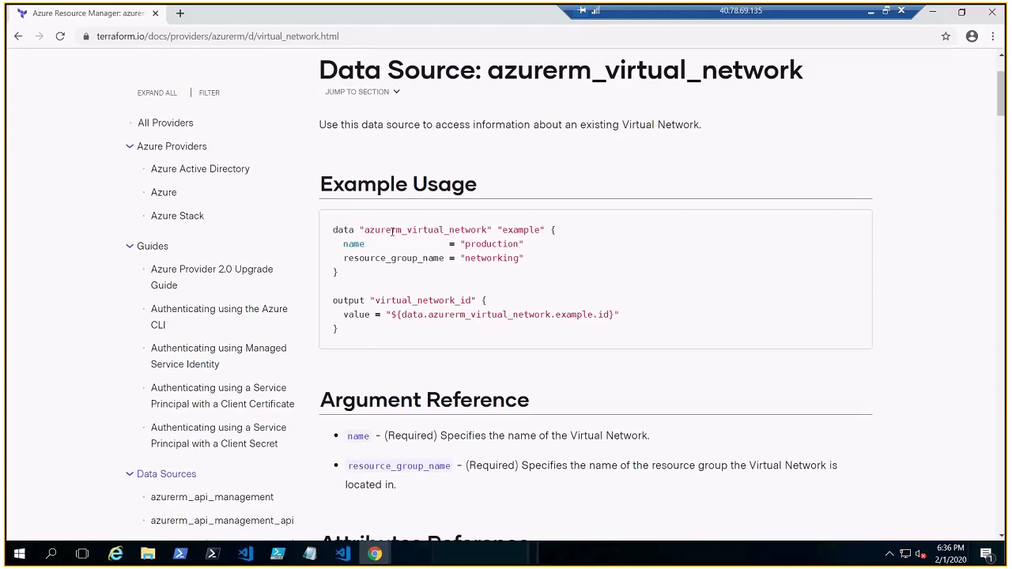
{"action": "mouse_move", "coordinate": [461, 240]}
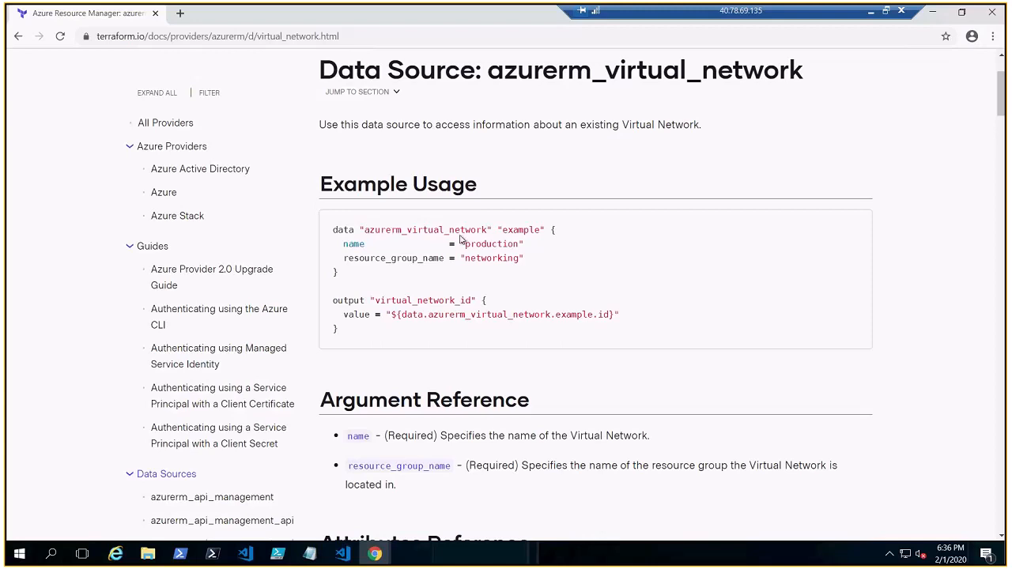
{"action": "mouse_move", "coordinate": [429, 262]}
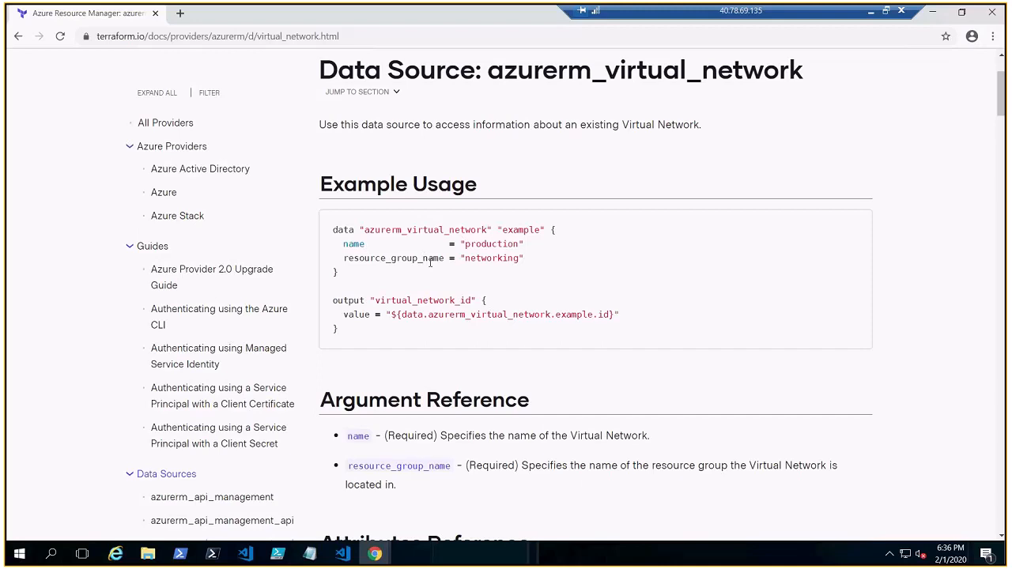
{"action": "mouse_move", "coordinate": [557, 331]}
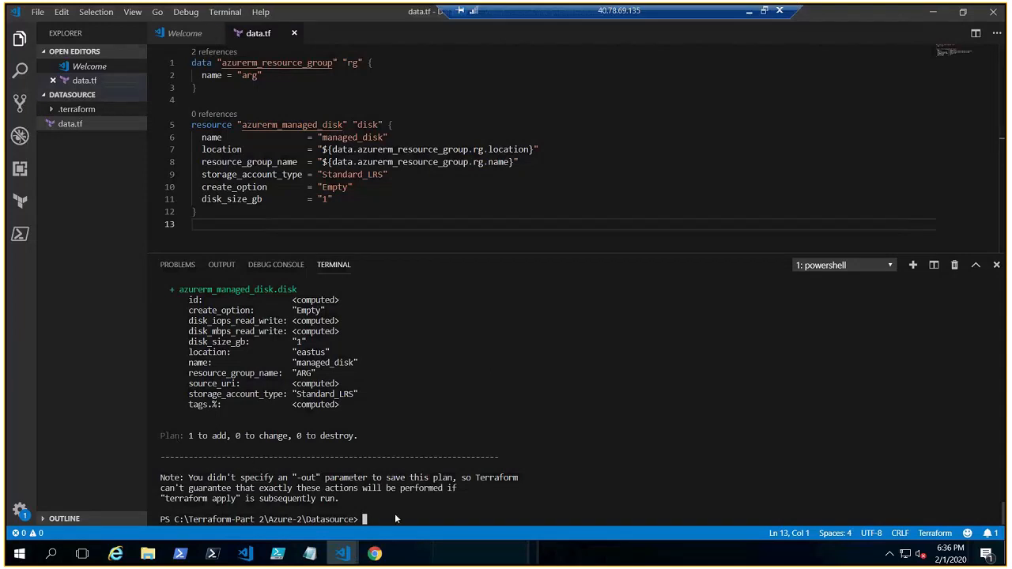
Step: Run terraform plan and confirm one managed disk in eastus to add
{"action": "type", "text": "terraform pla"}
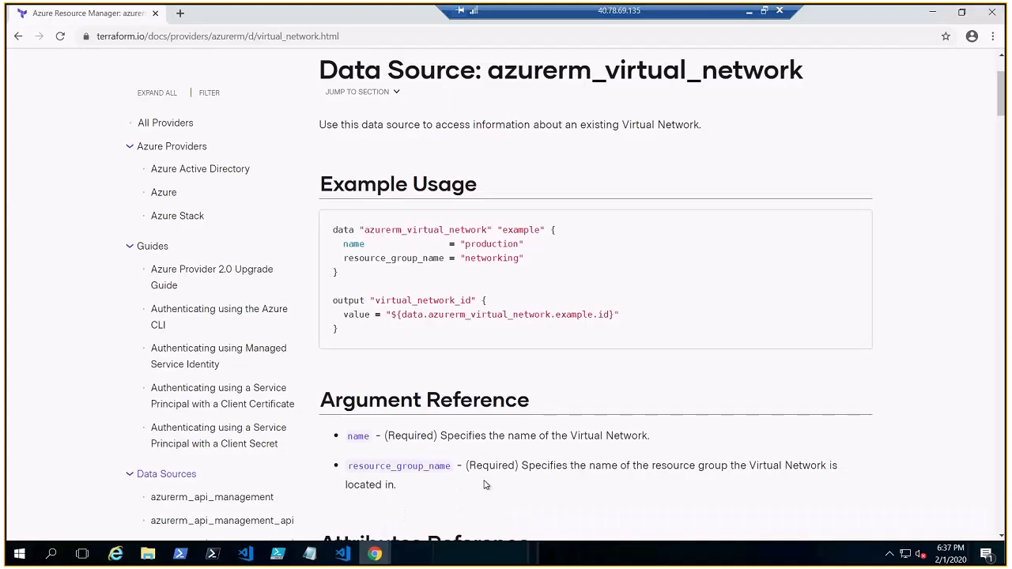
{"action": "mouse_move", "coordinate": [546, 282]}
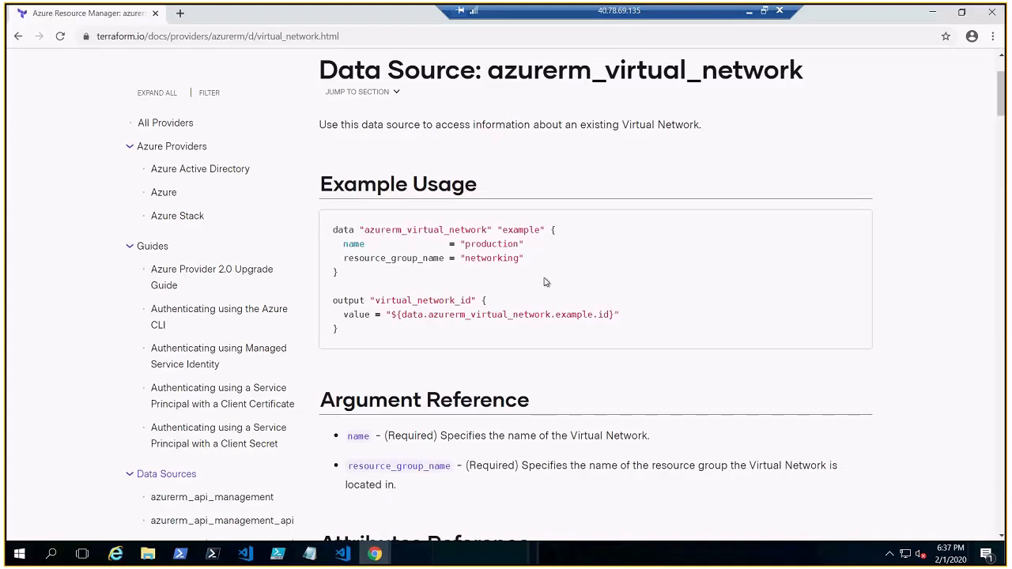
{"action": "mouse_move", "coordinate": [632, 305]}
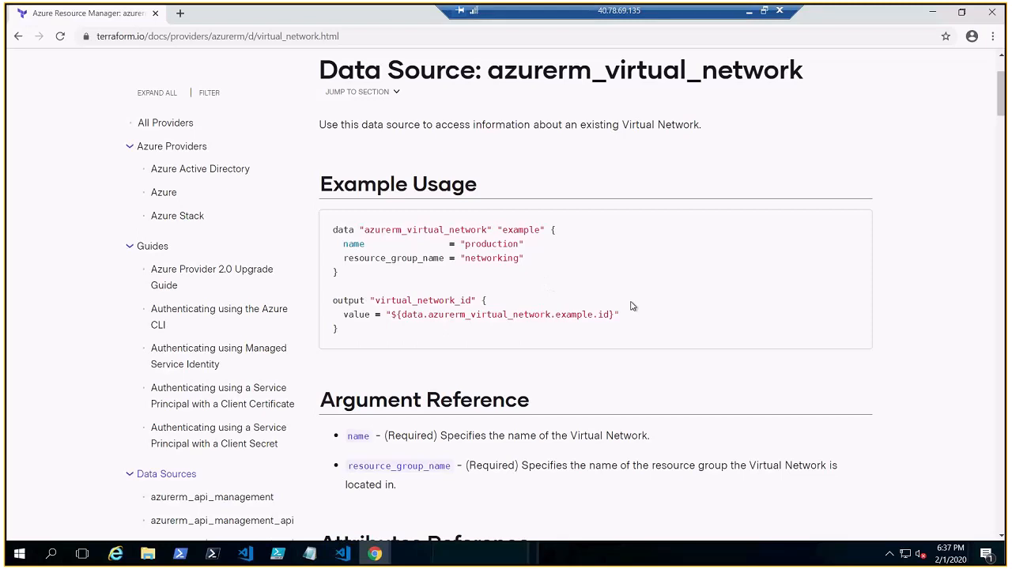
Step: Select the data source name in the docs, return to VS Code, and approve apply with 'yes'
{"action": "scroll", "scroll_direction": "down", "scroll_amount": 3}
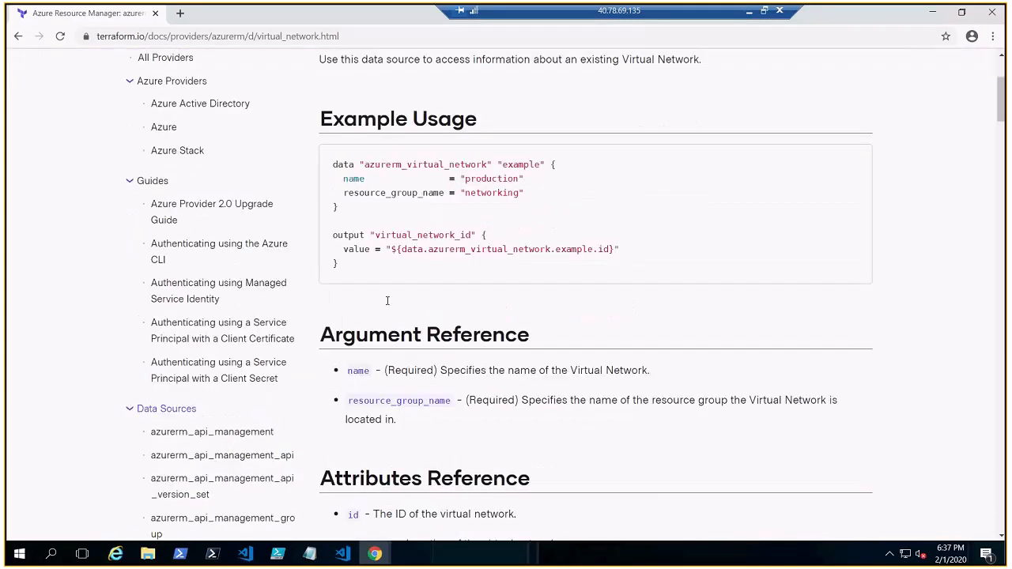
{"action": "scroll", "scroll_direction": "up", "scroll_amount": 3}
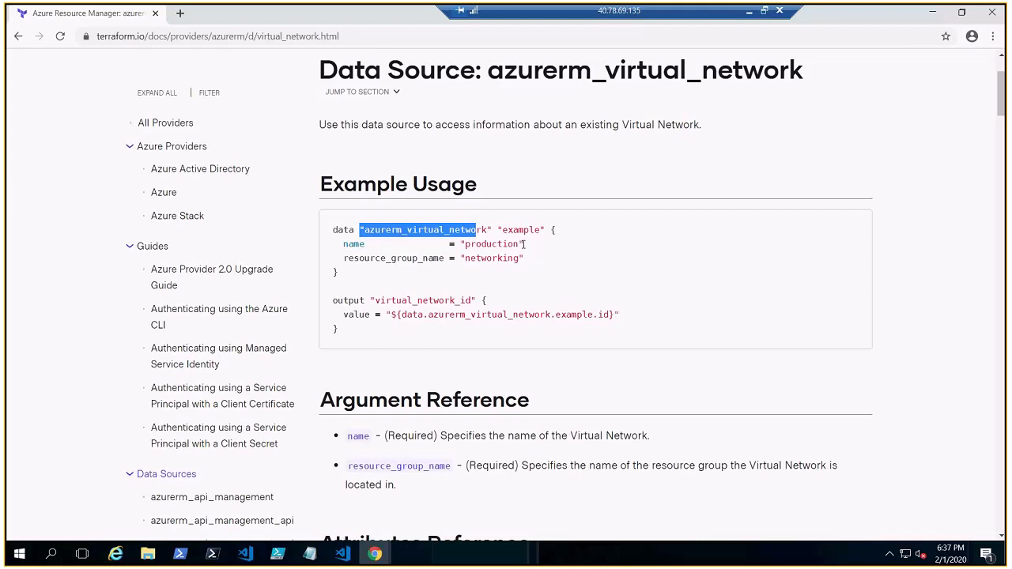
{"action": "left_click", "coordinate": [583, 238]}
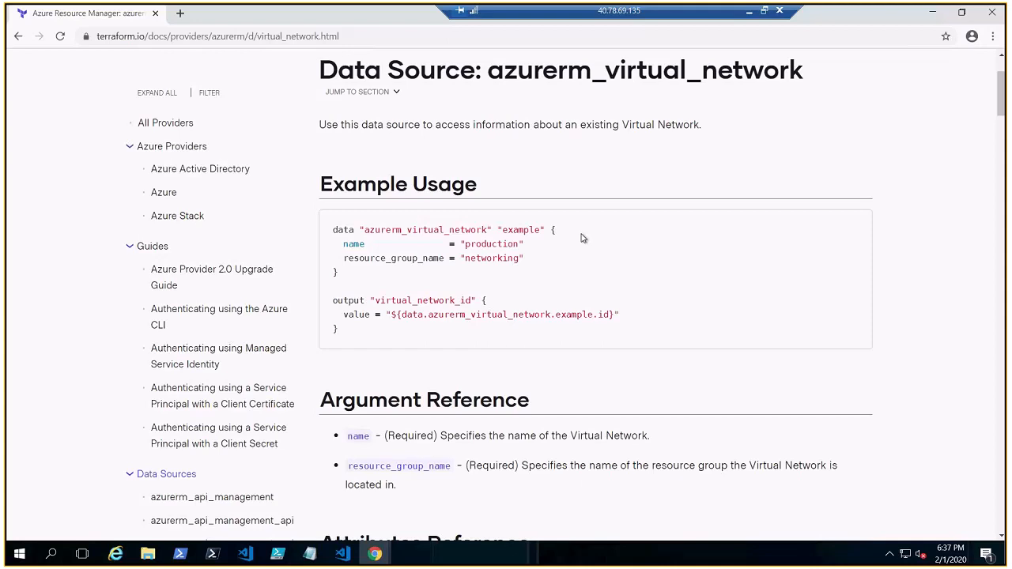
{"action": "mouse_move", "coordinate": [353, 330]}
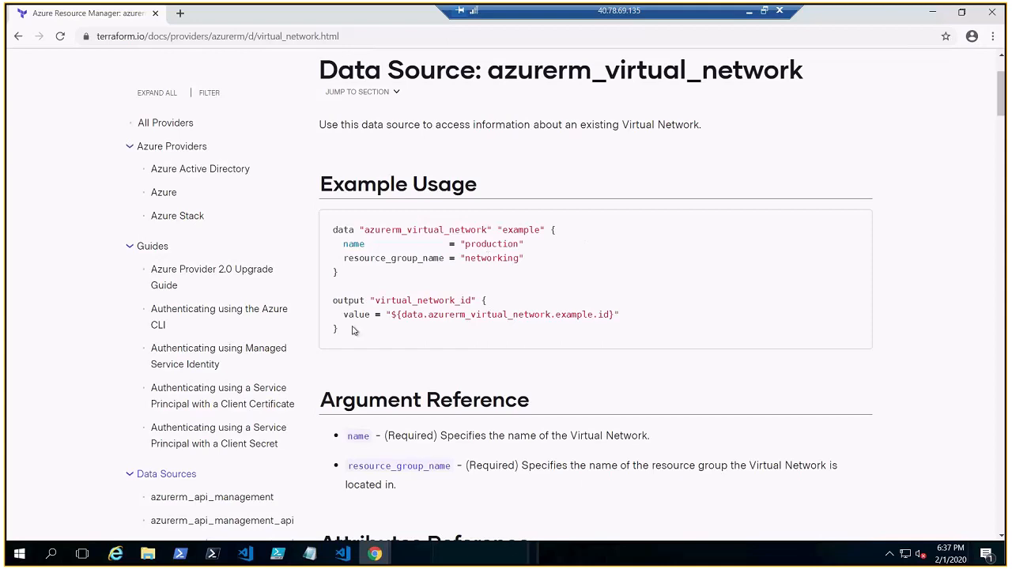
{"action": "mouse_move", "coordinate": [461, 245]}
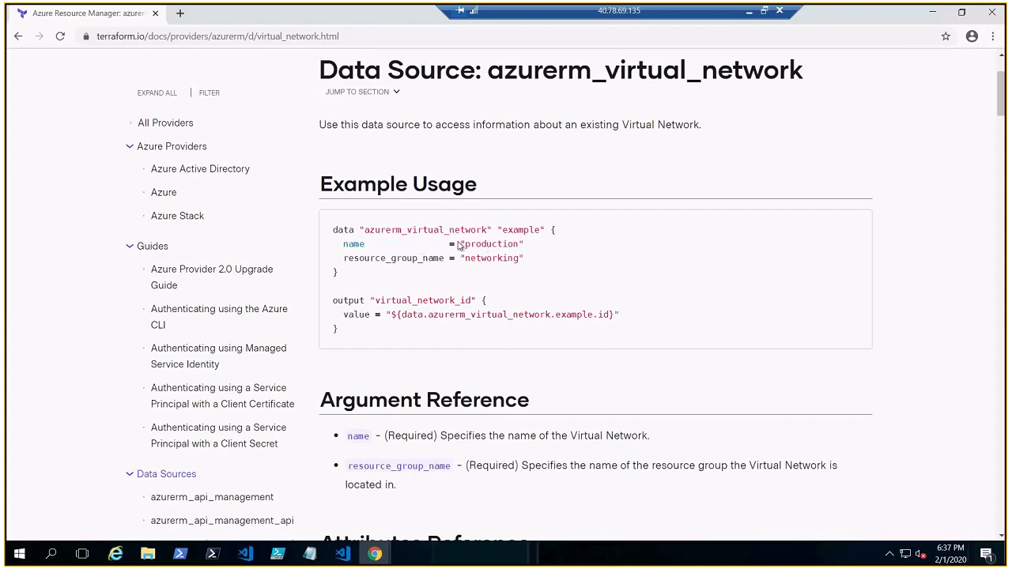
{"action": "mouse_move", "coordinate": [565, 312]}
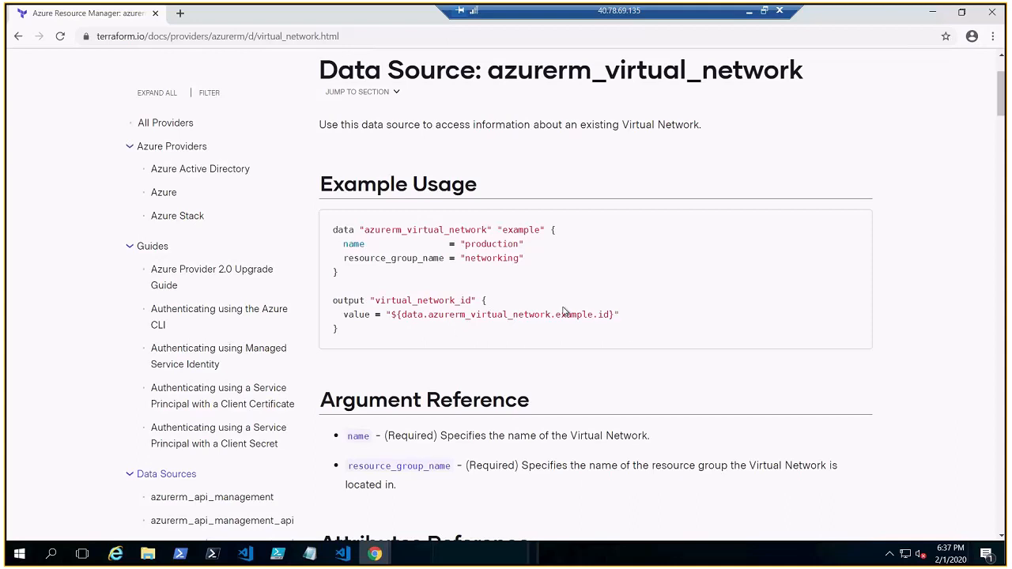
{"action": "mouse_move", "coordinate": [460, 295]}
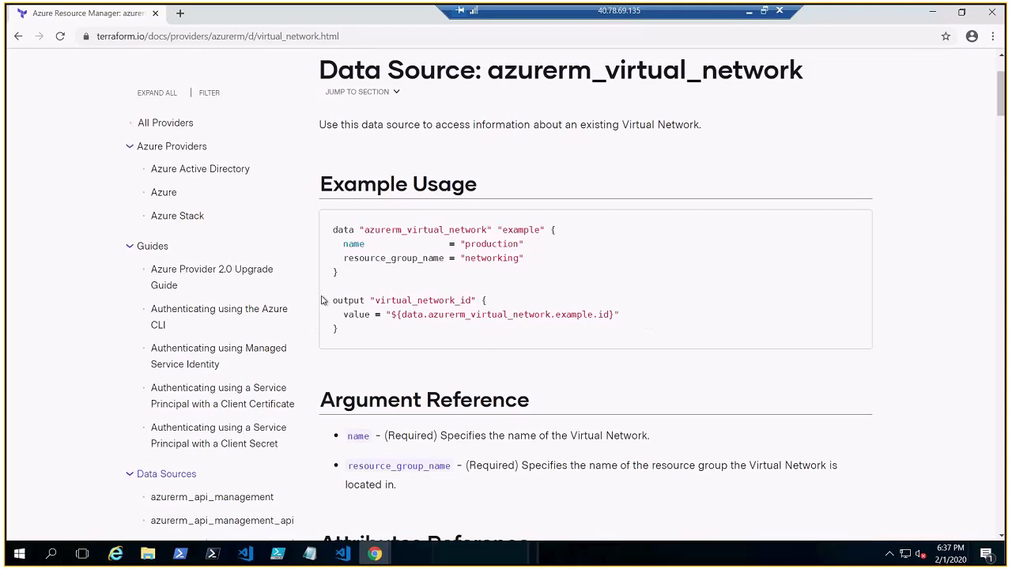
{"action": "mouse_move", "coordinate": [634, 338]}
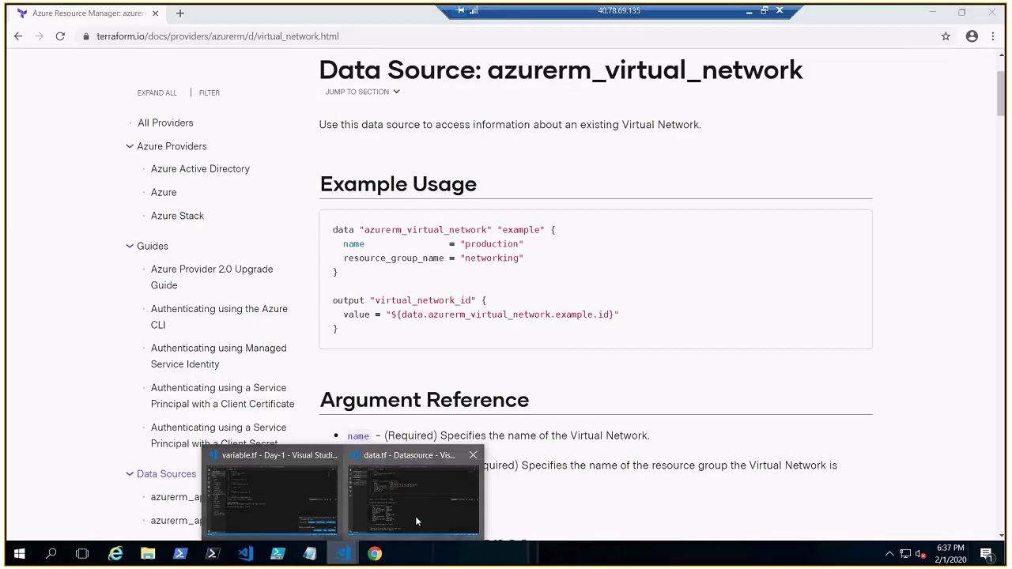
{"action": "left_click", "coordinate": [407, 502]}
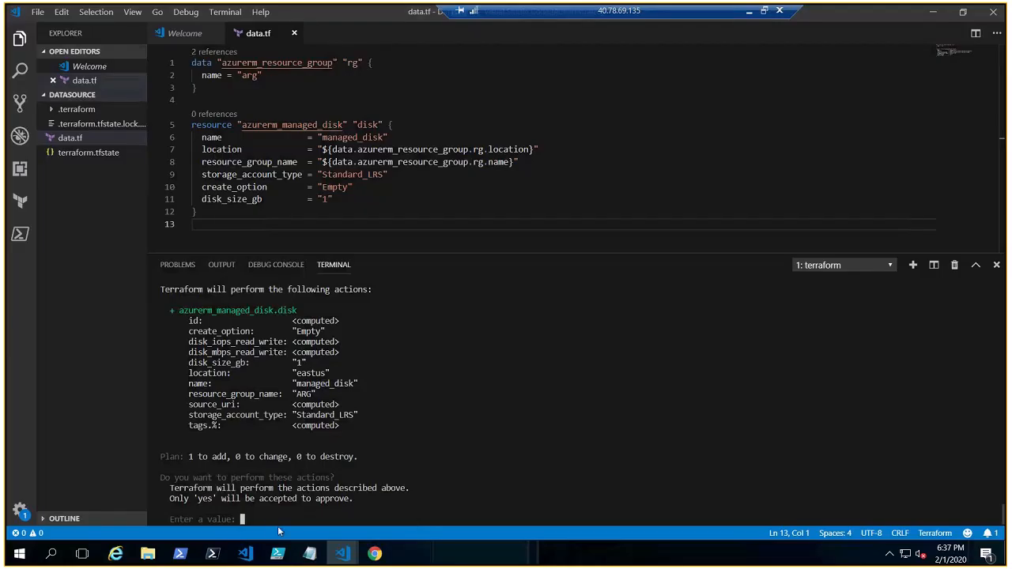
{"action": "type", "text": "yes"}
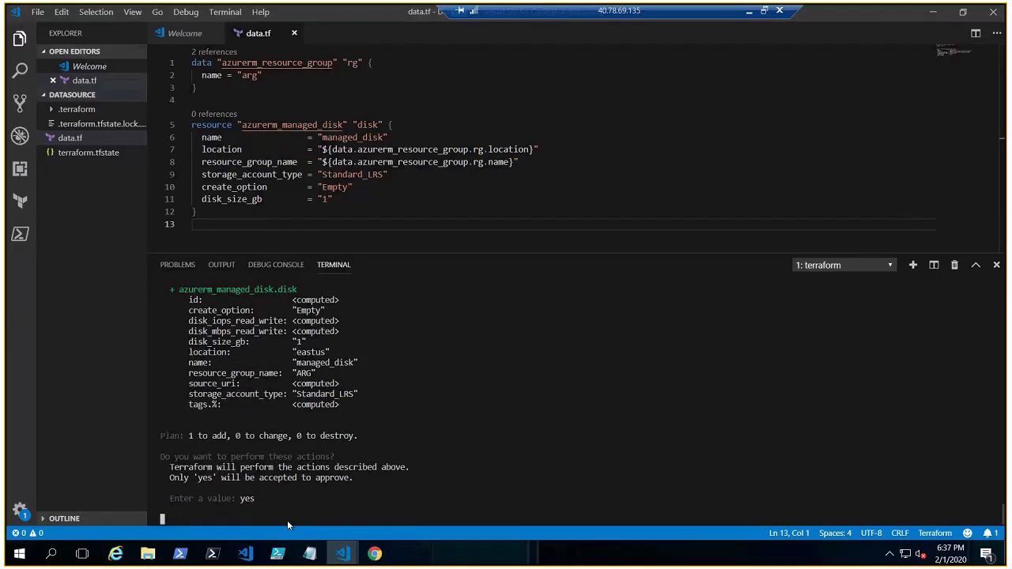